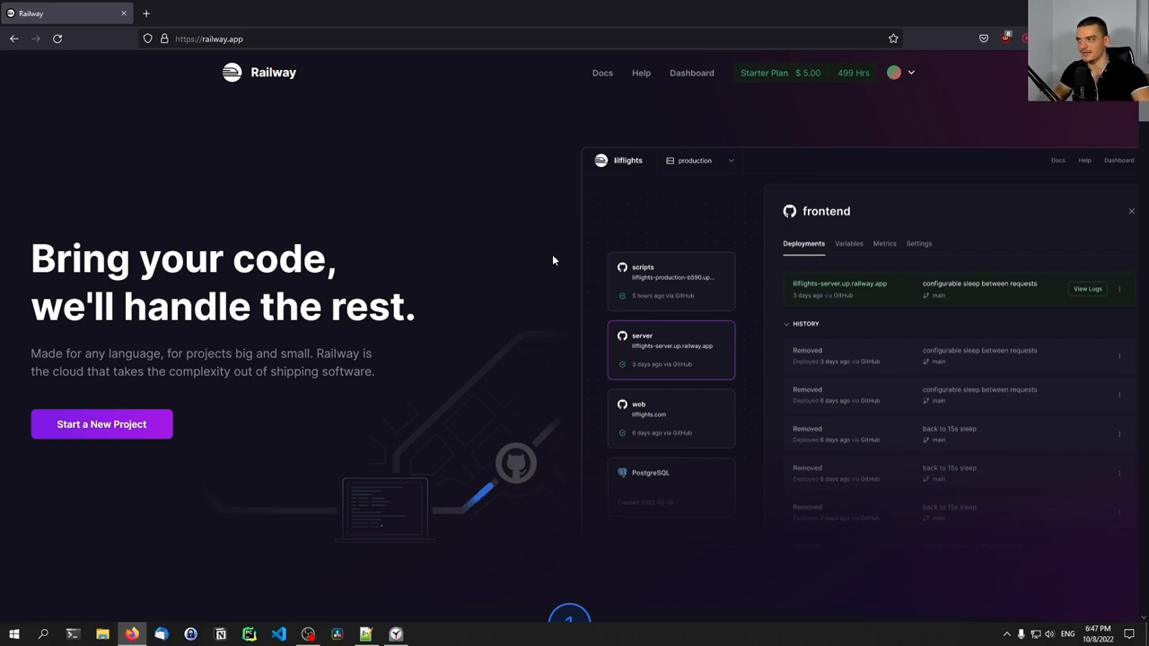
mouse_move(519, 395)
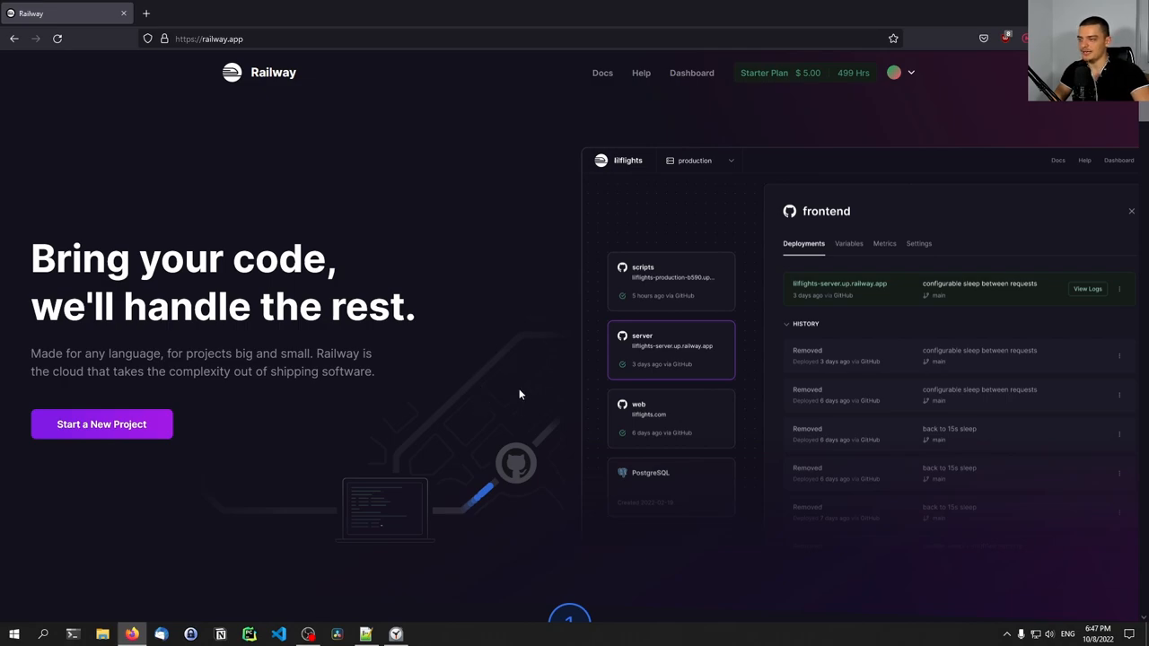
mouse_move(363, 345)
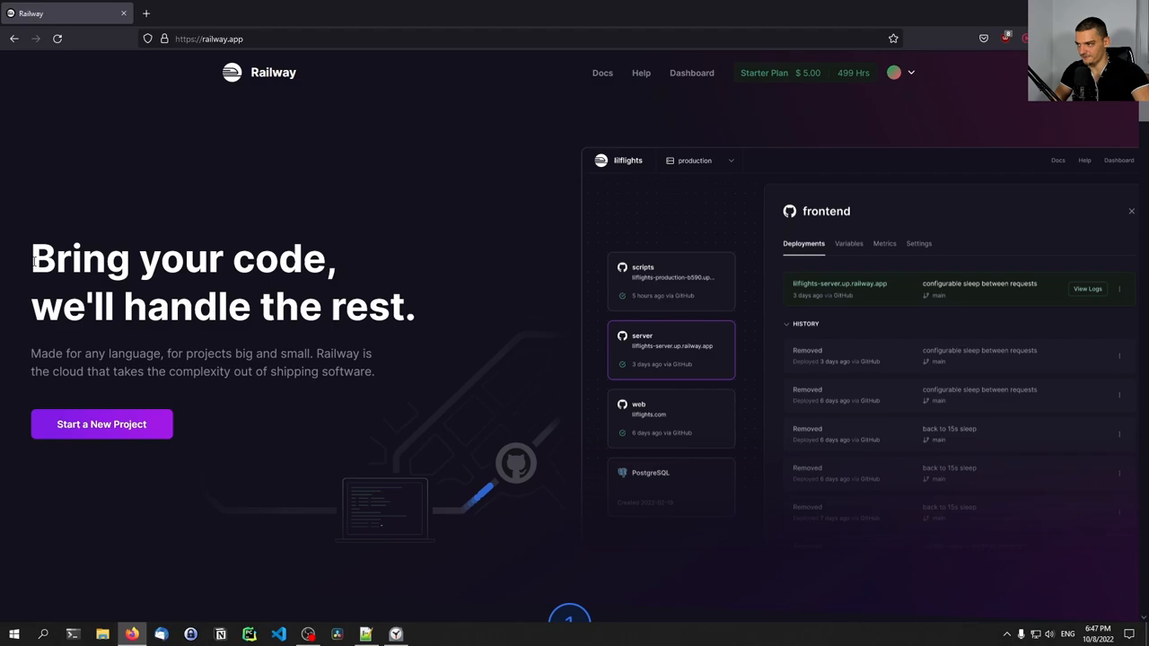
mouse_move(187, 339)
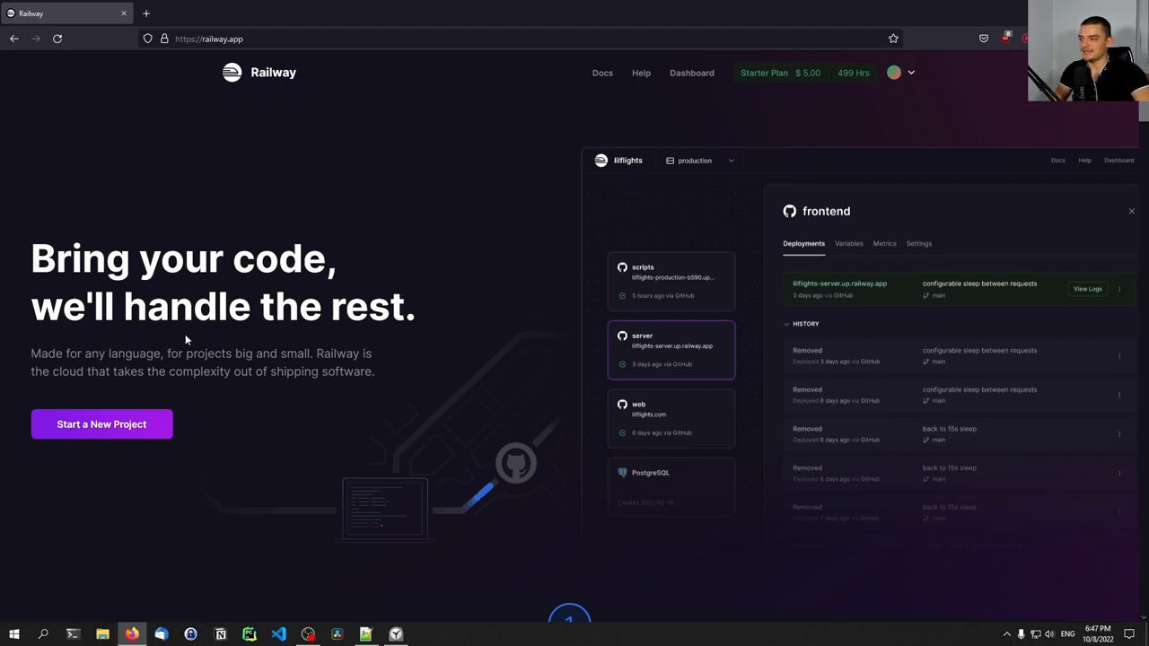
mouse_move(449, 371)
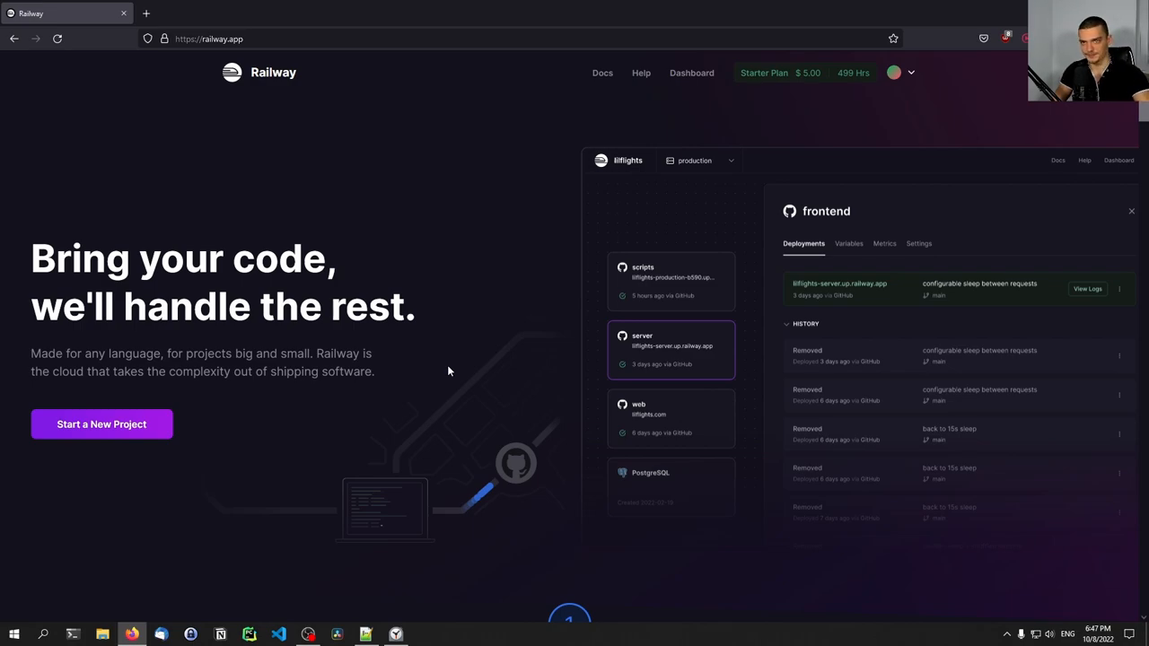
mouse_move(506, 359)
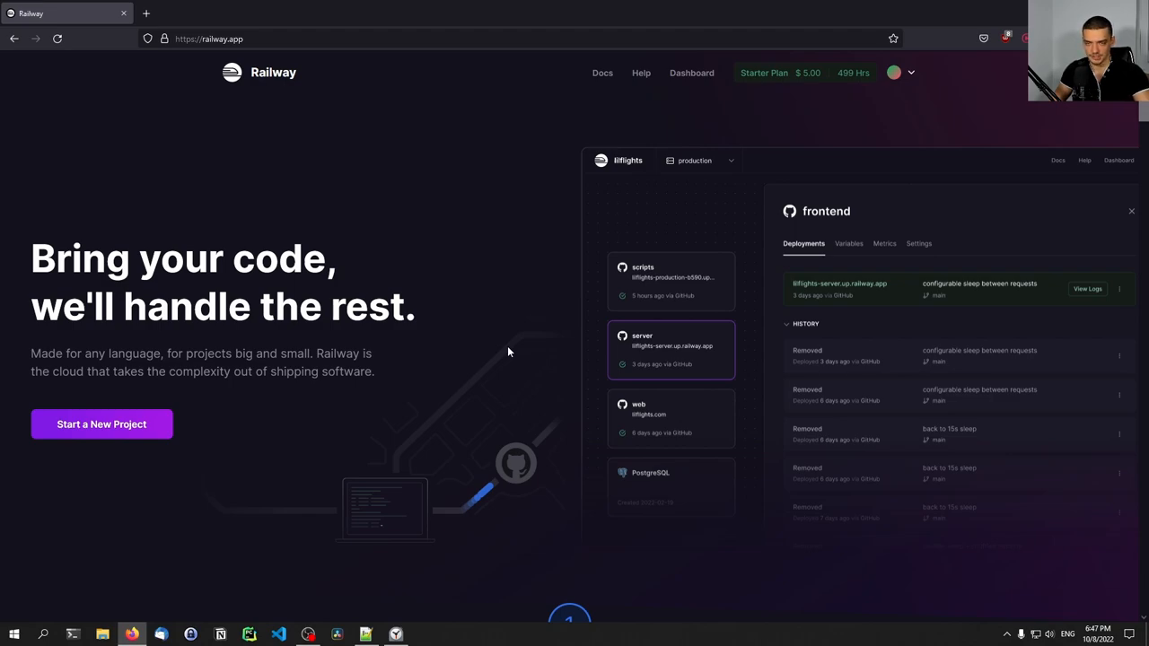
mouse_move(485, 388)
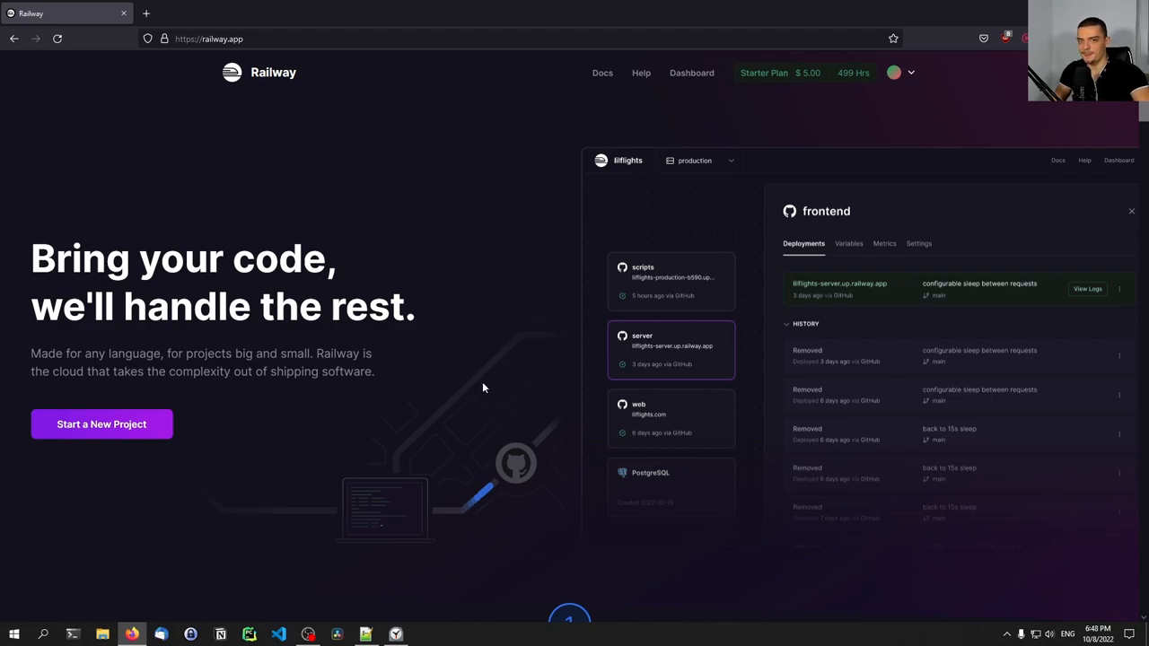
mouse_move(481, 460)
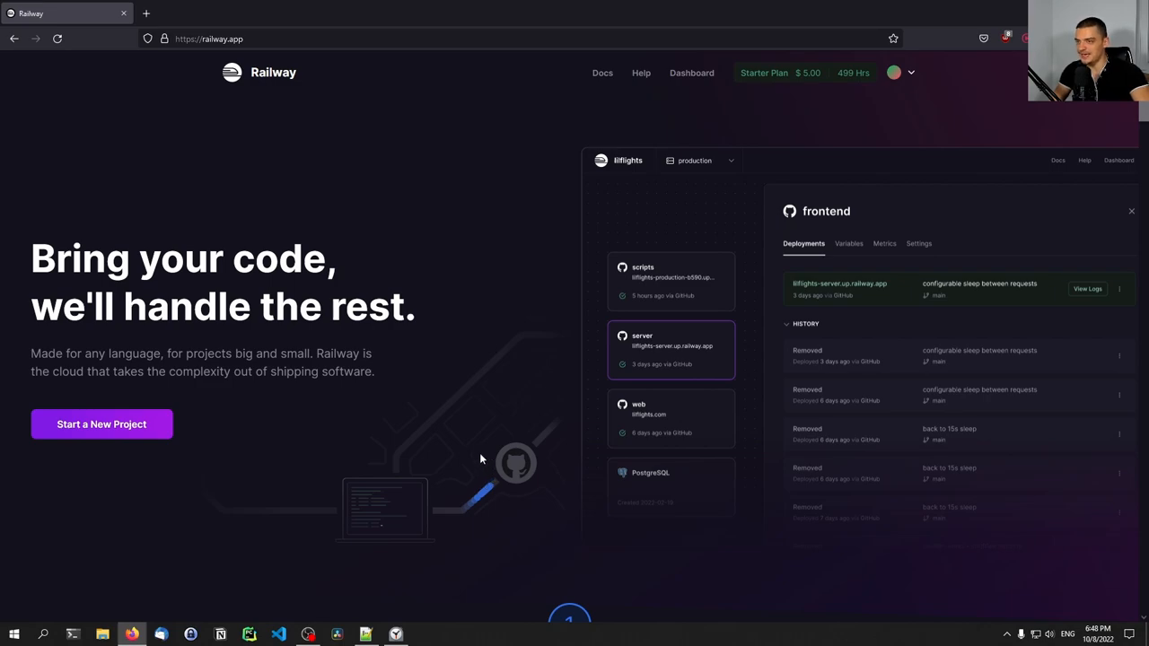
mouse_move(488, 411)
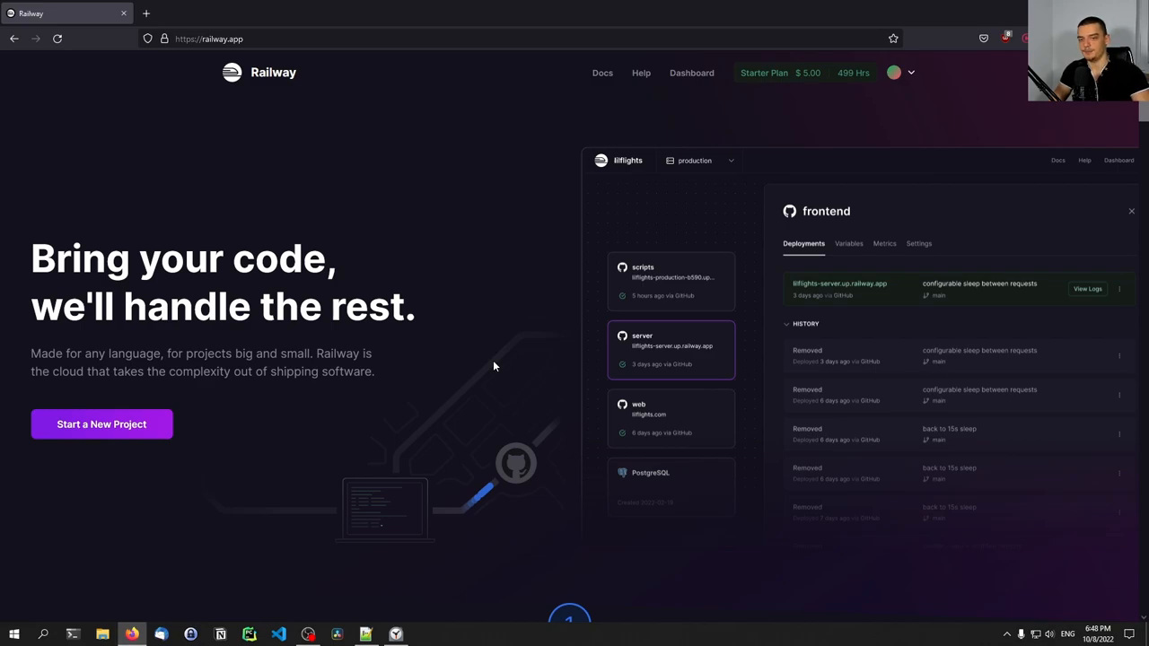
mouse_move(474, 388)
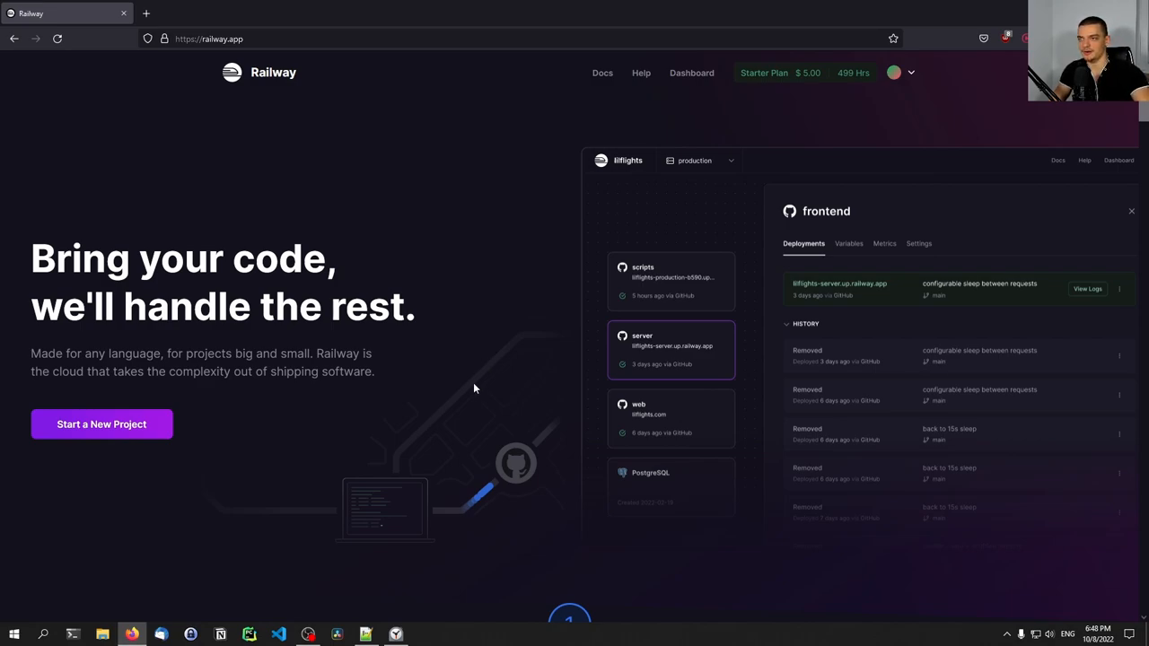
mouse_move(549, 261)
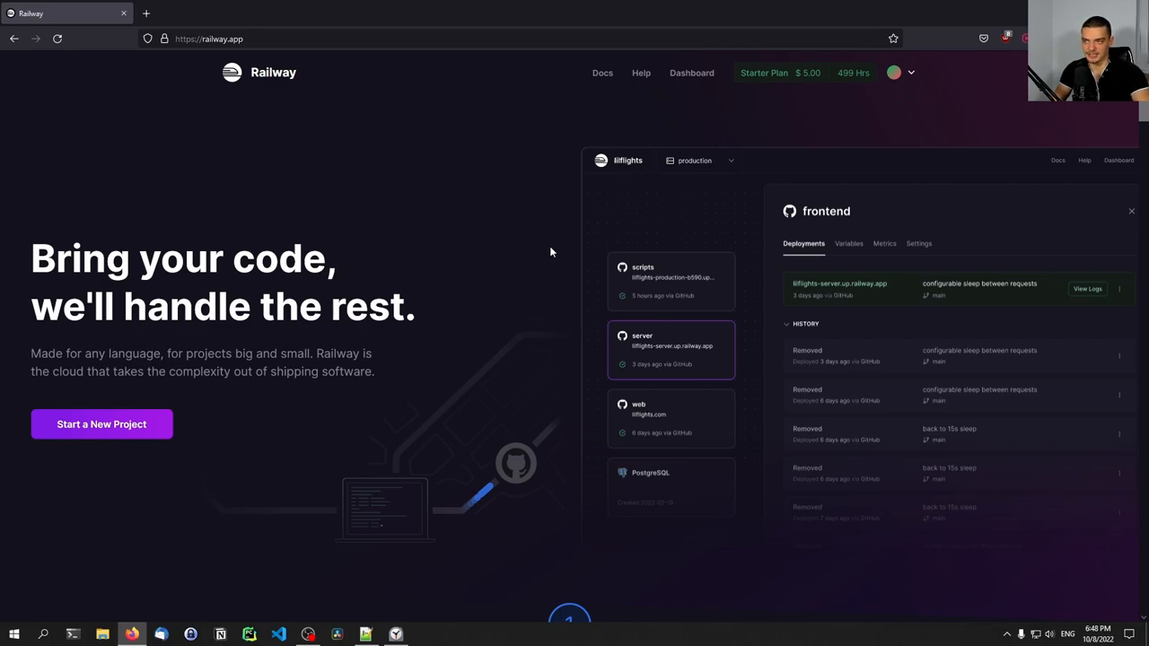
mouse_move(279, 287)
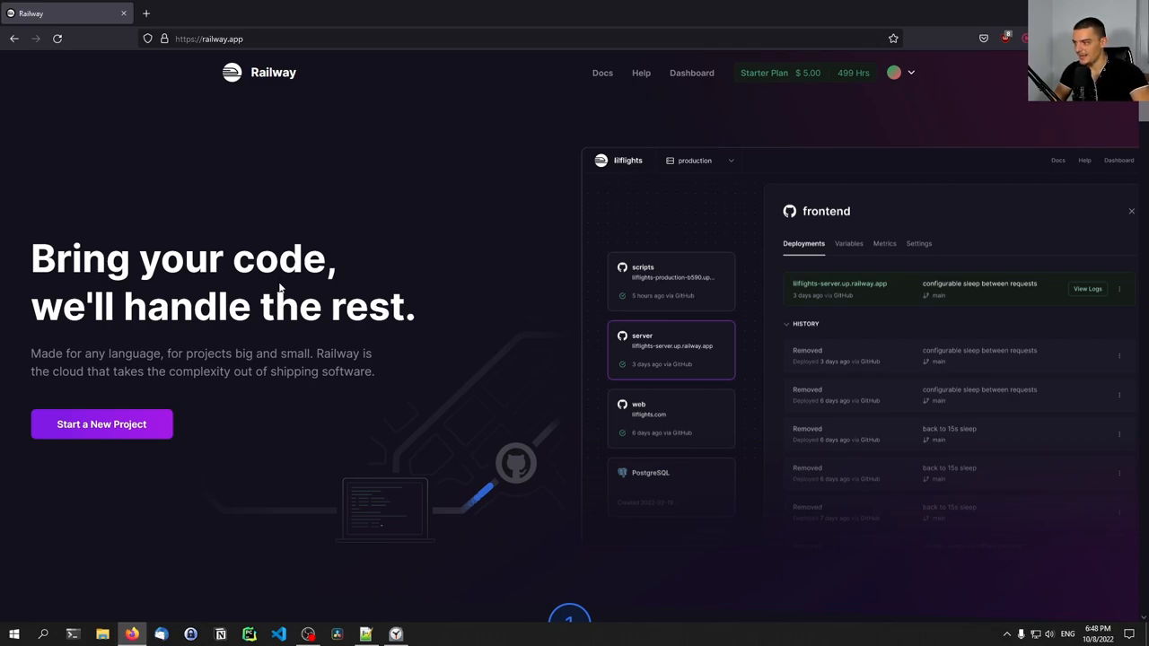
mouse_move(371, 222)
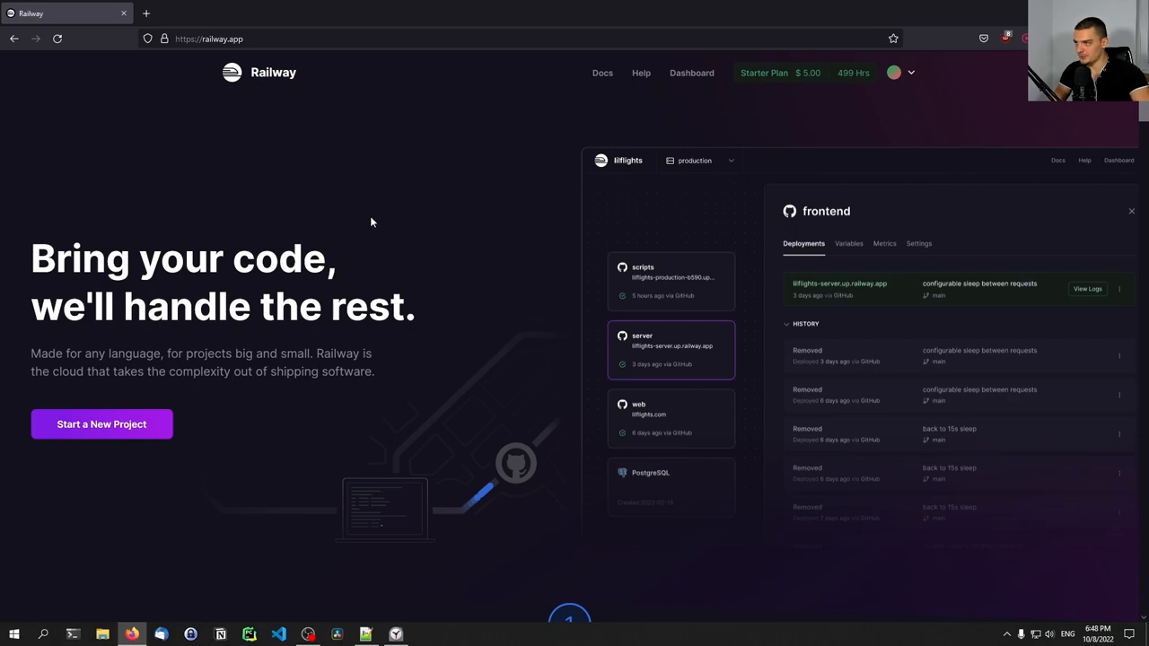
mouse_move(115, 432)
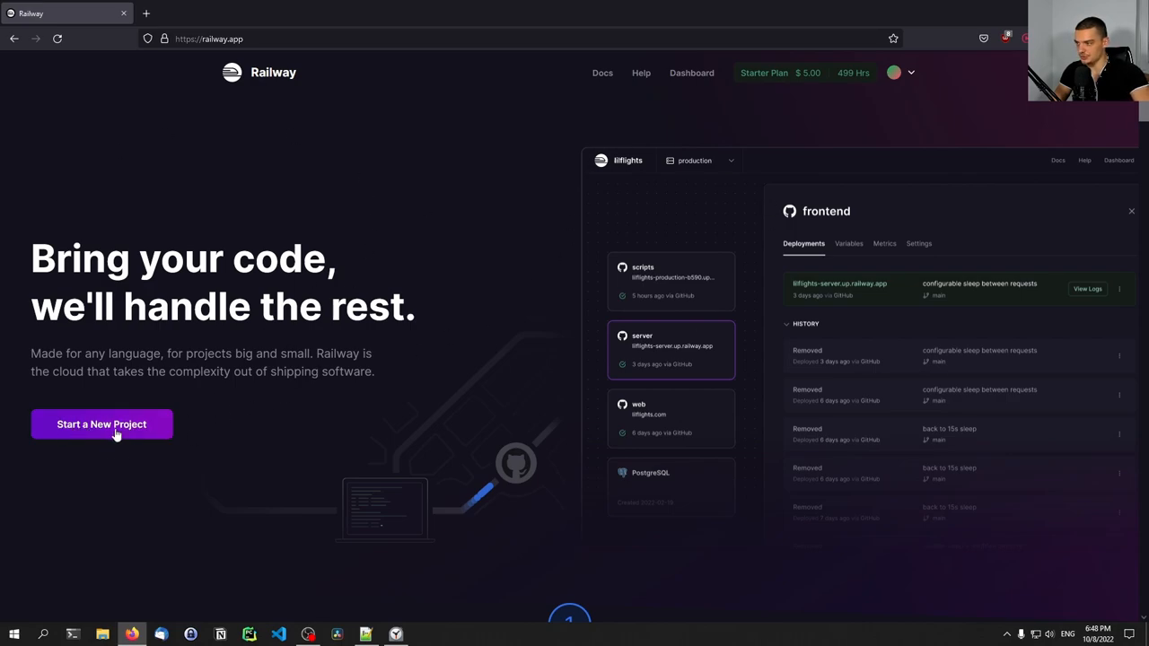
Start an empty project and add one Empty Service (cut-front), then bring up Command Prompt
click(100, 424)
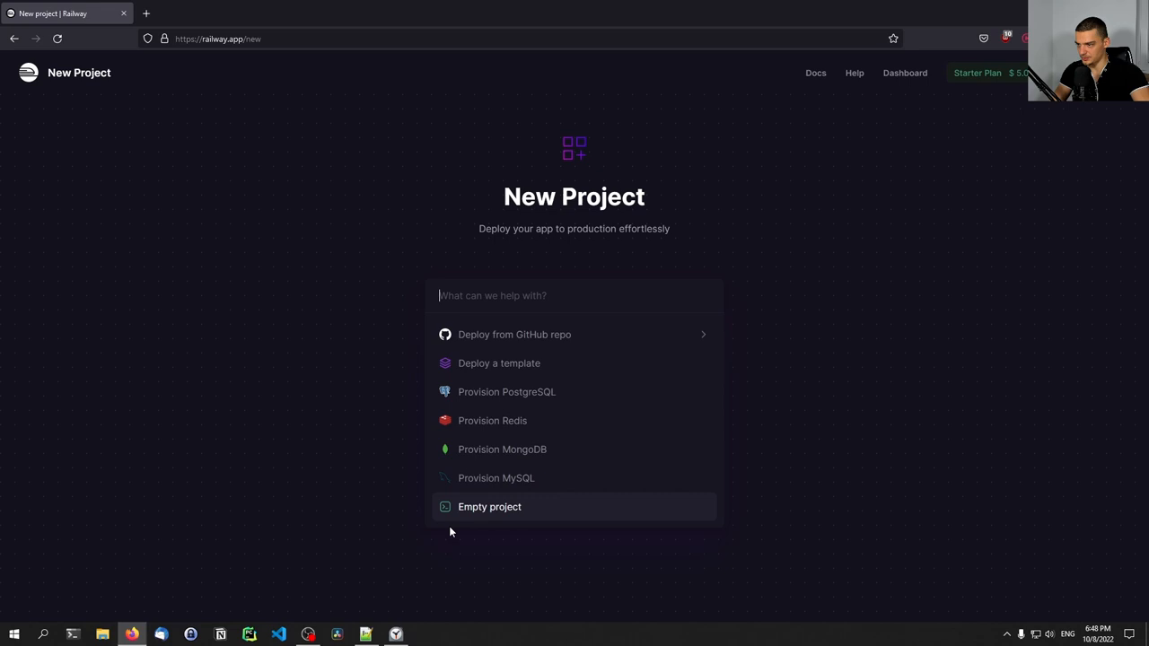
click(489, 506)
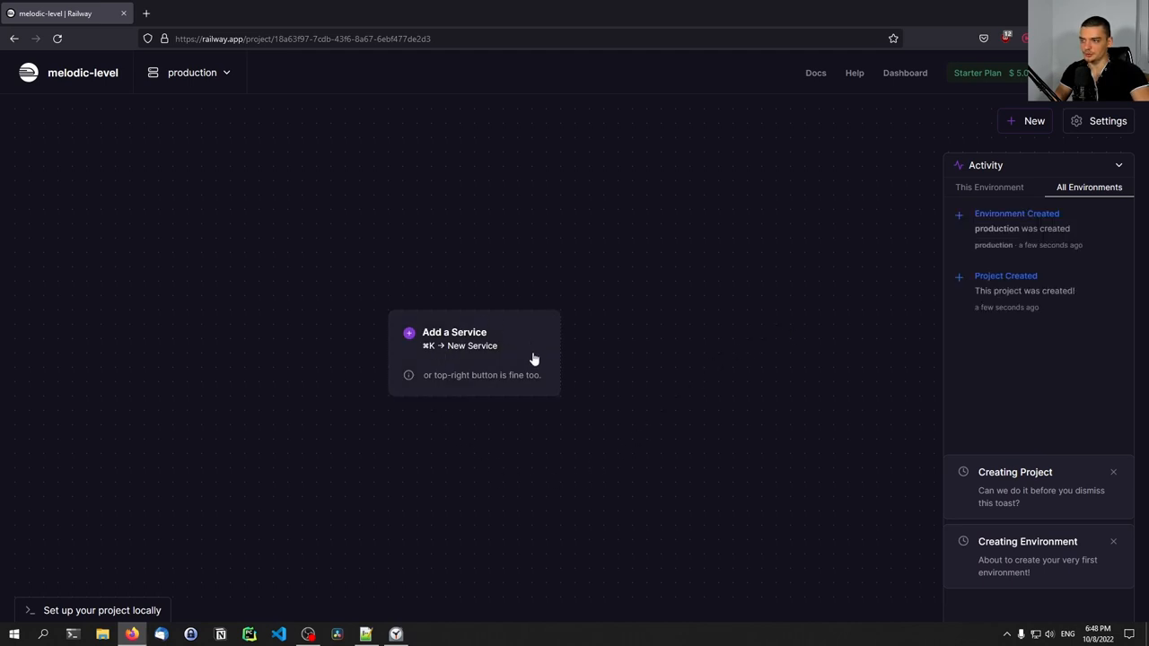
click(454, 338)
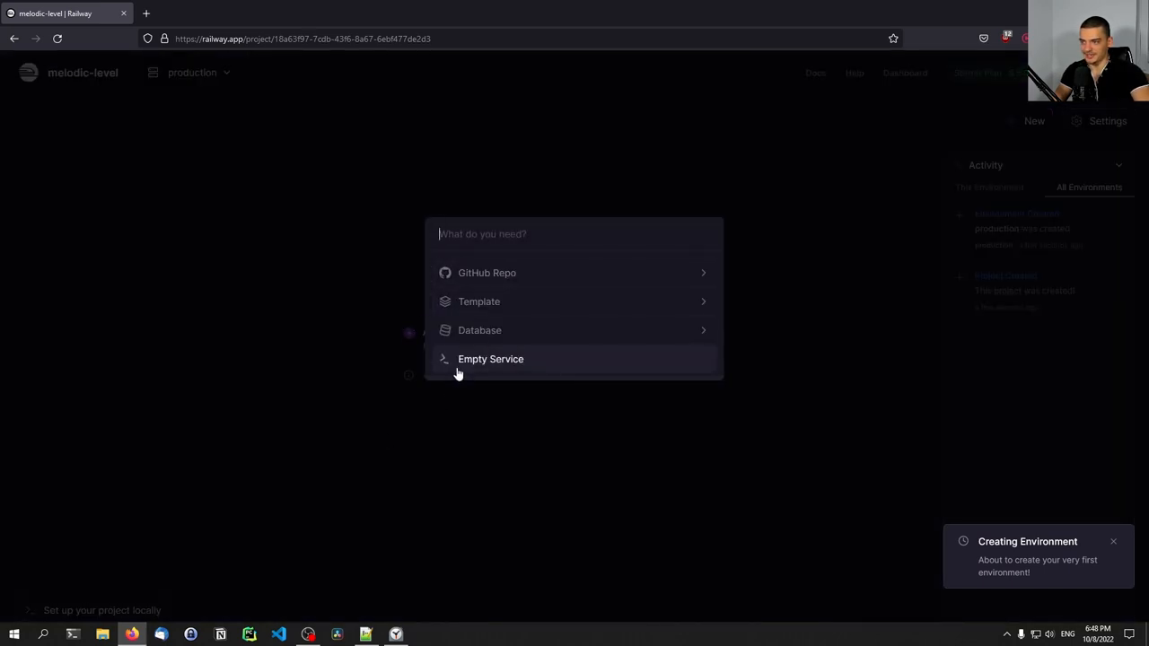
click(490, 359)
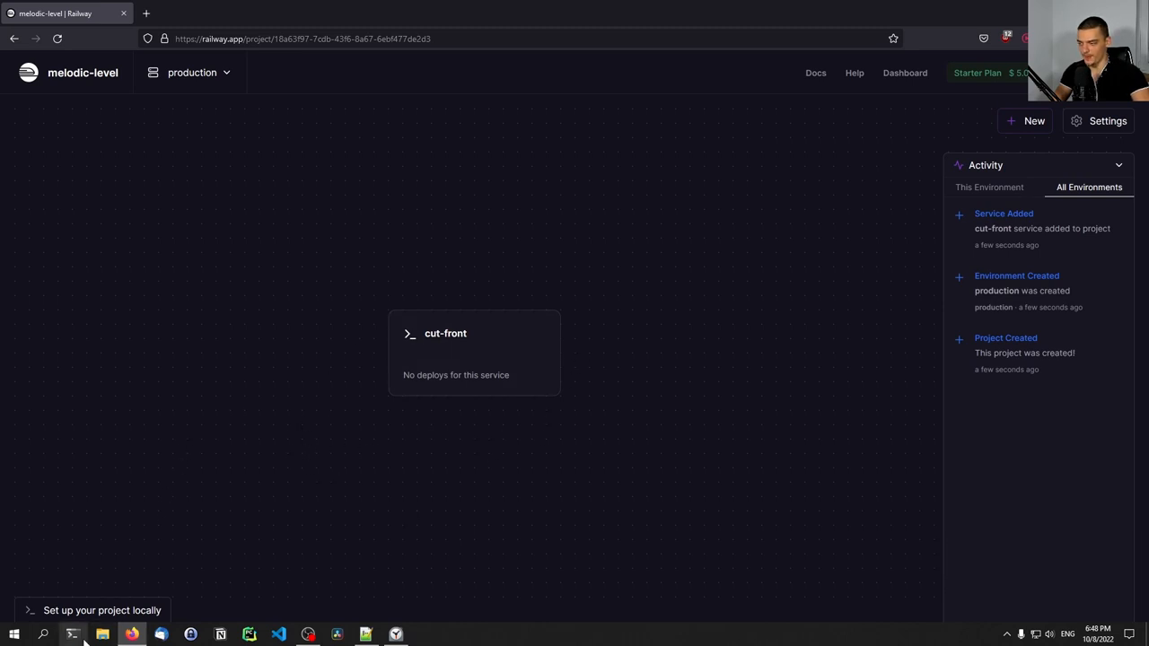
click(72, 636)
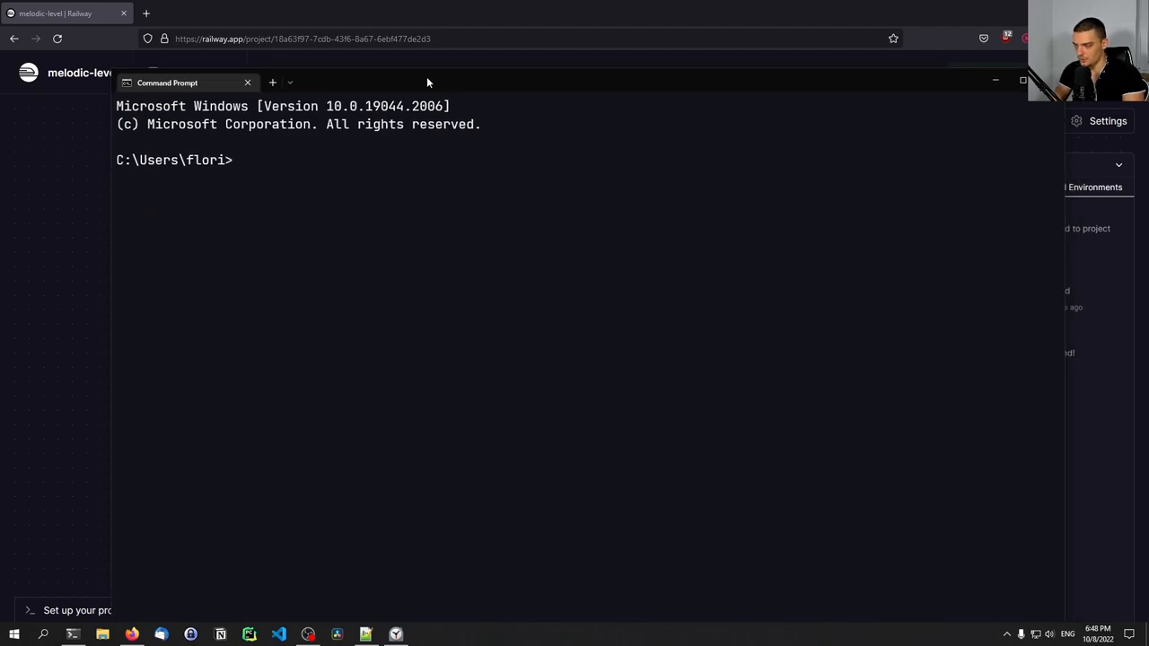
Navigate the prompt into the NeuralNine\Python\Current project folder
text(neuraldir)
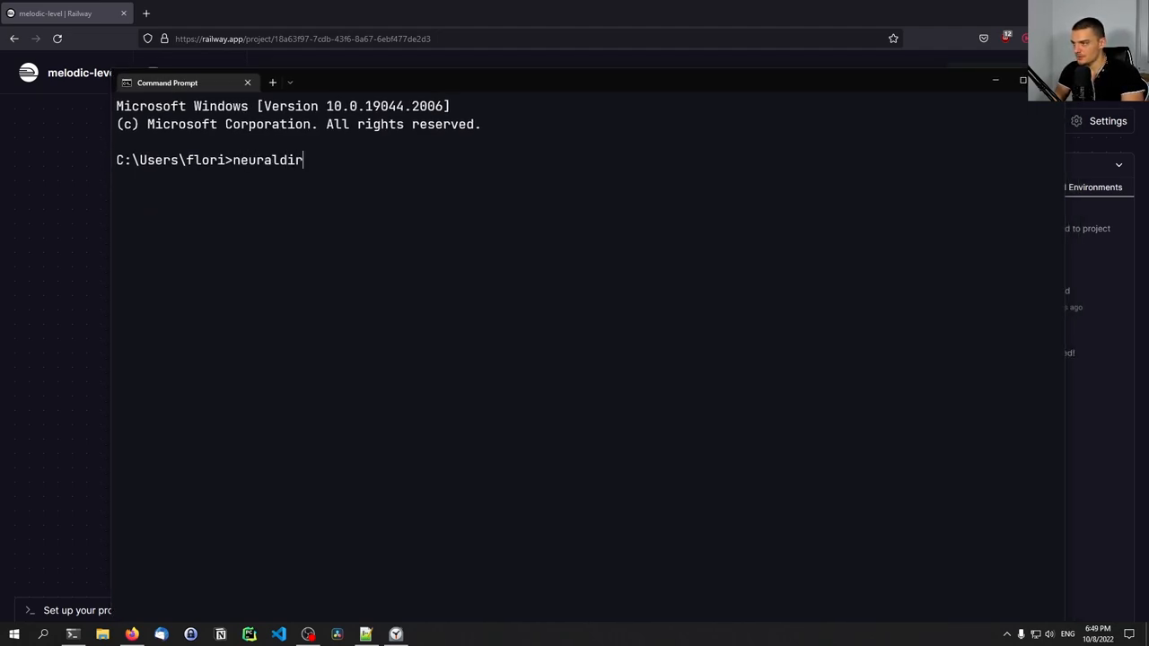
key(Return)
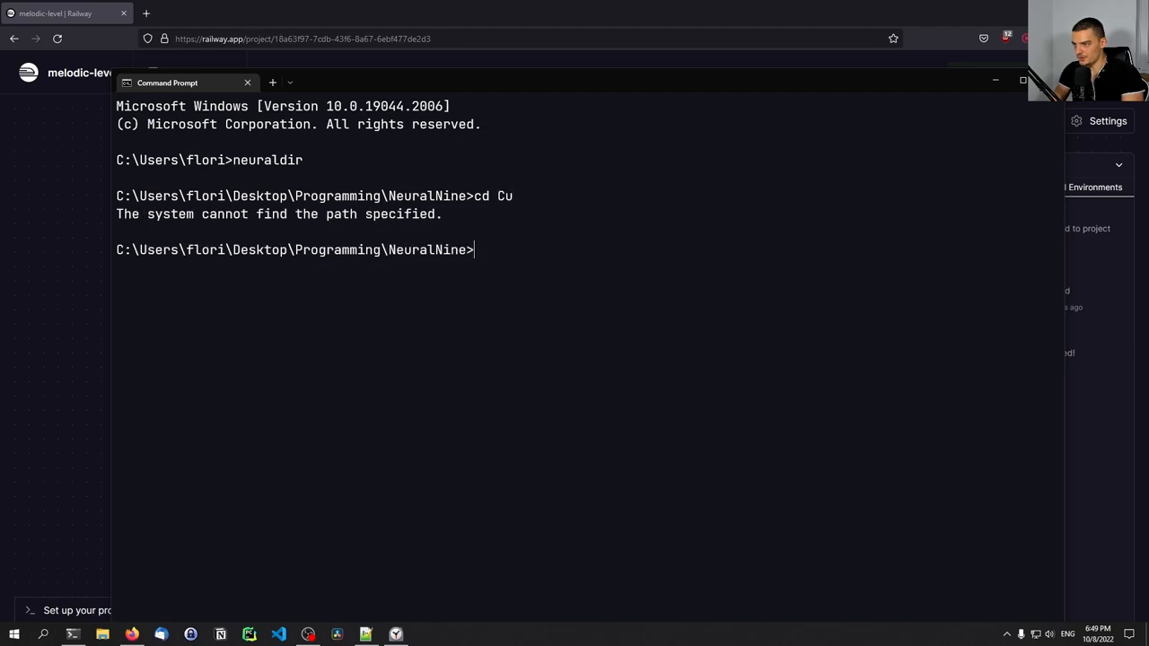
text(cd)
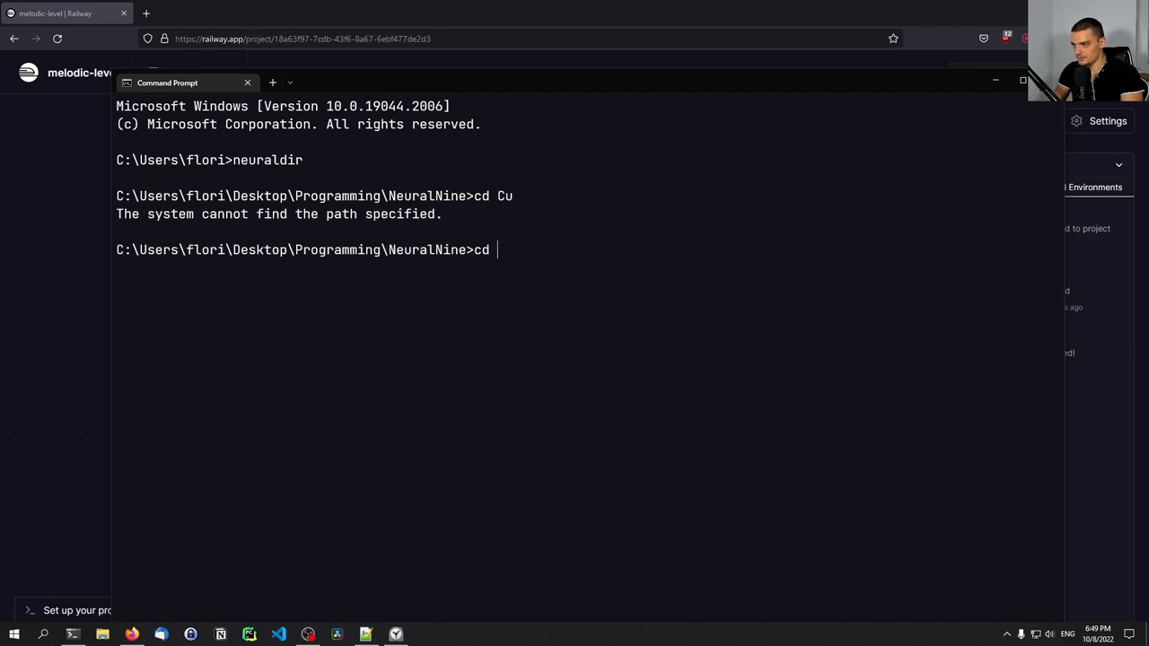
key(BackSpace)
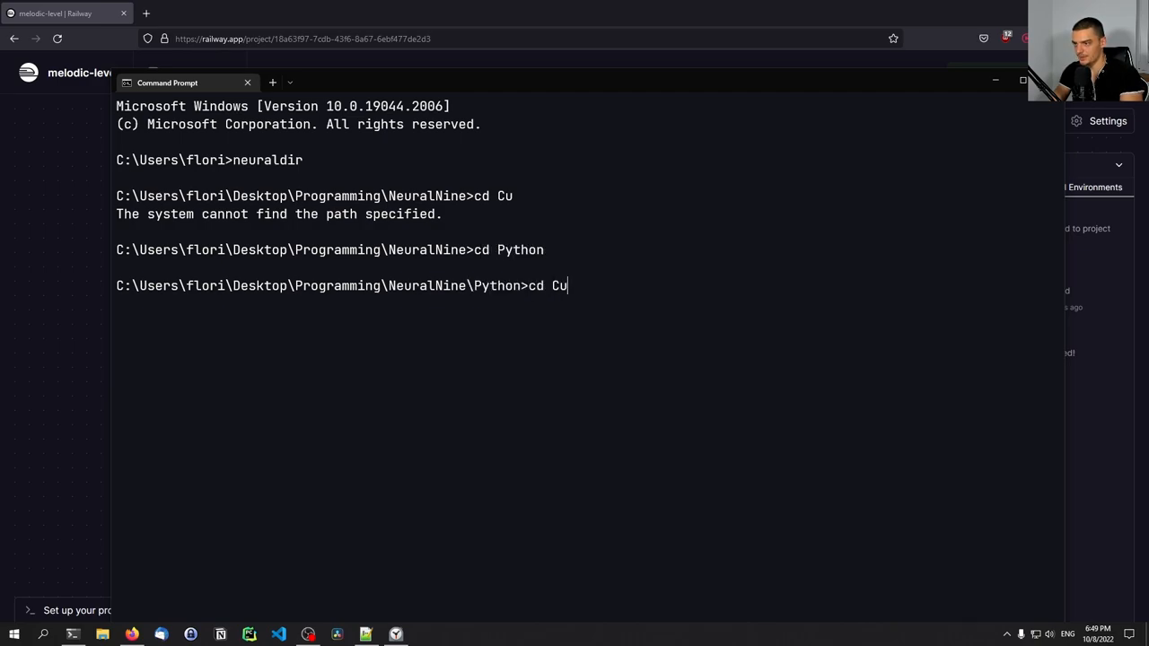
key(Return)
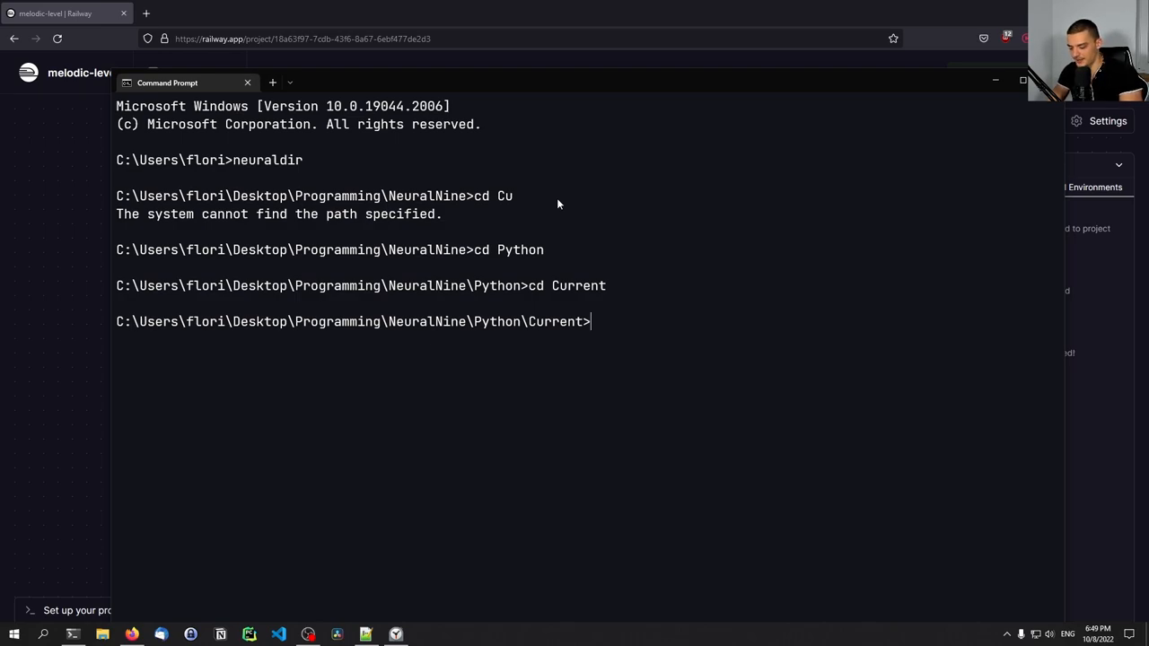
text(npm)
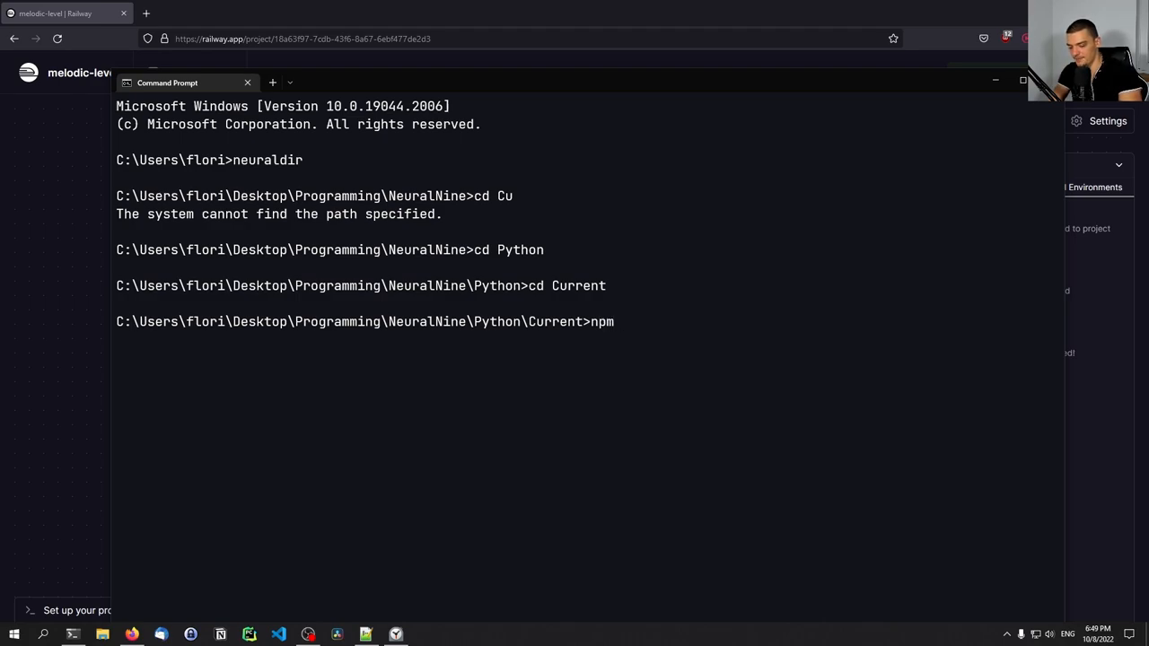
text(i -g)
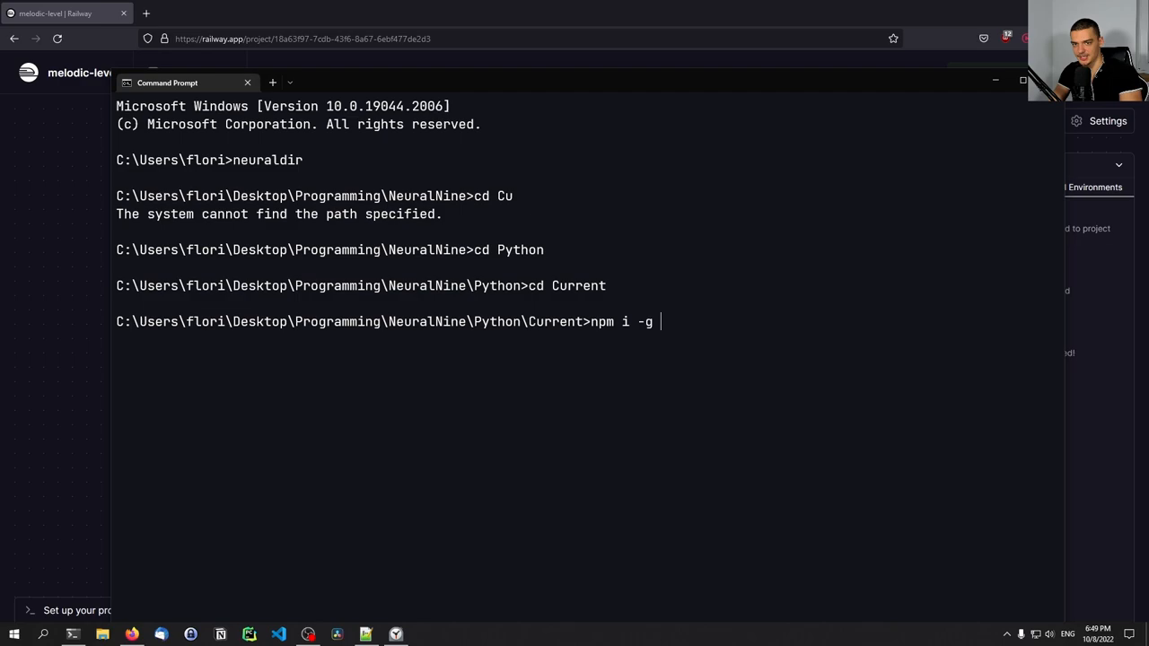
text(@railwa)
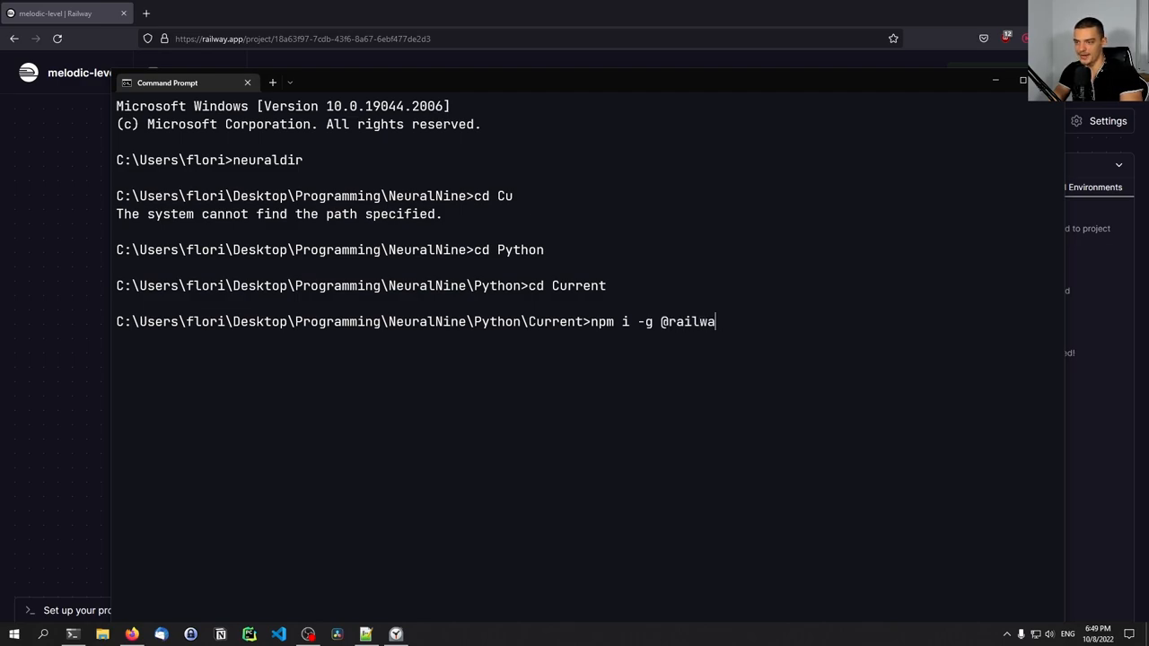
text(y/cli)
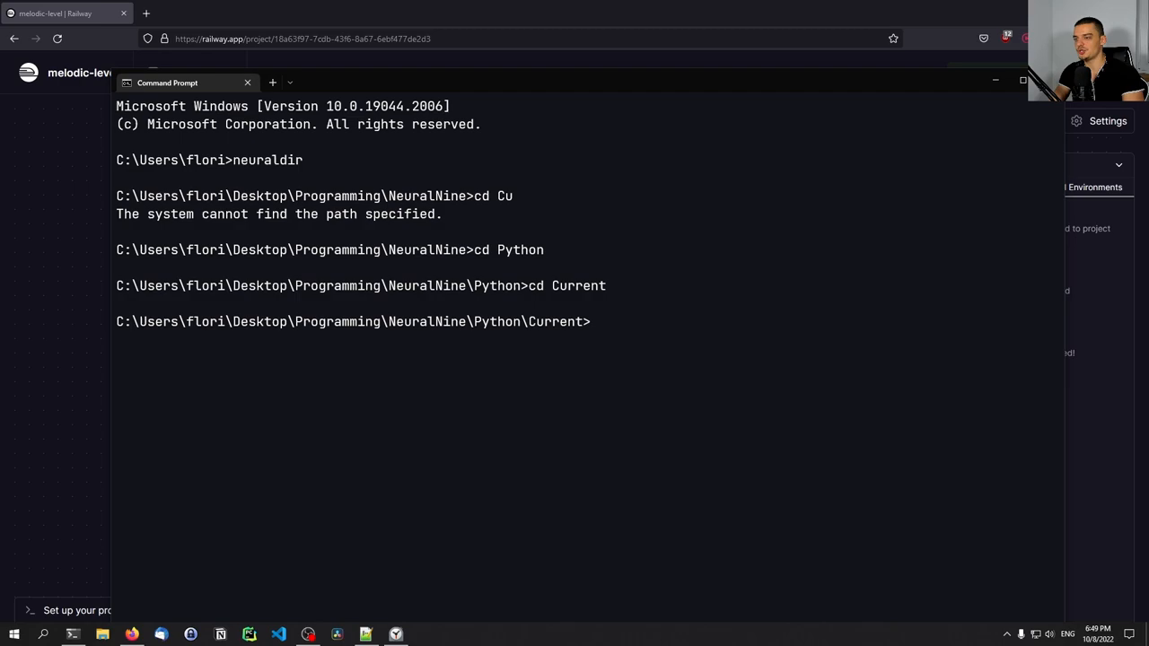
Run railway login and return to the terminal showing 'Logged in as', then begin mkdir
text(railway)
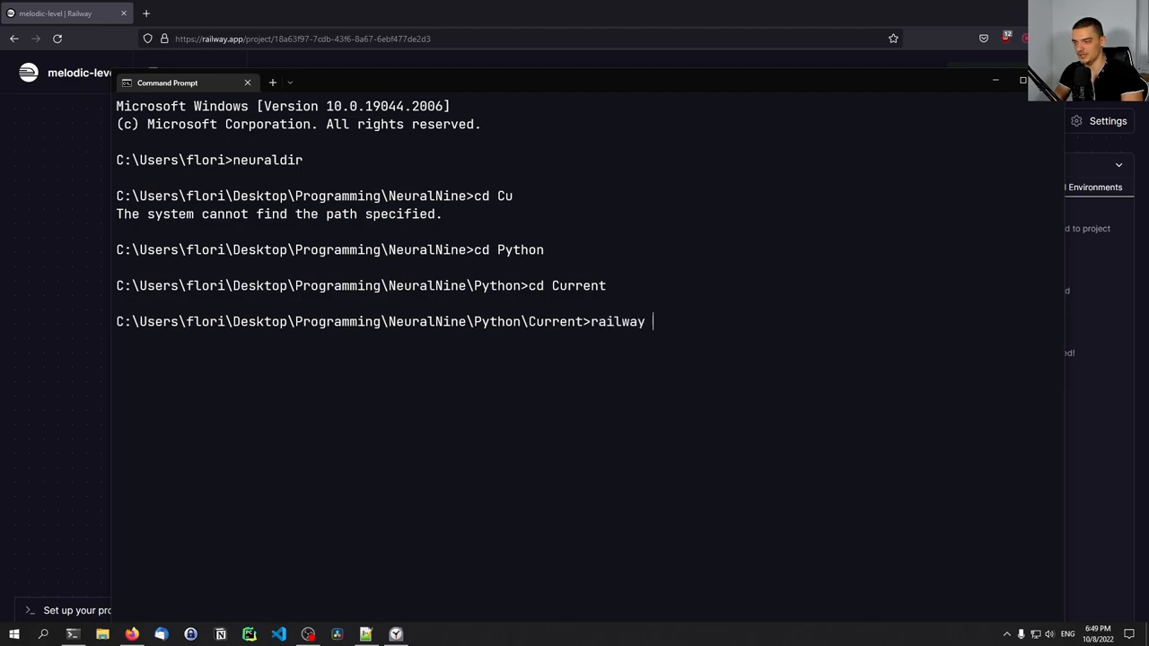
text(login)
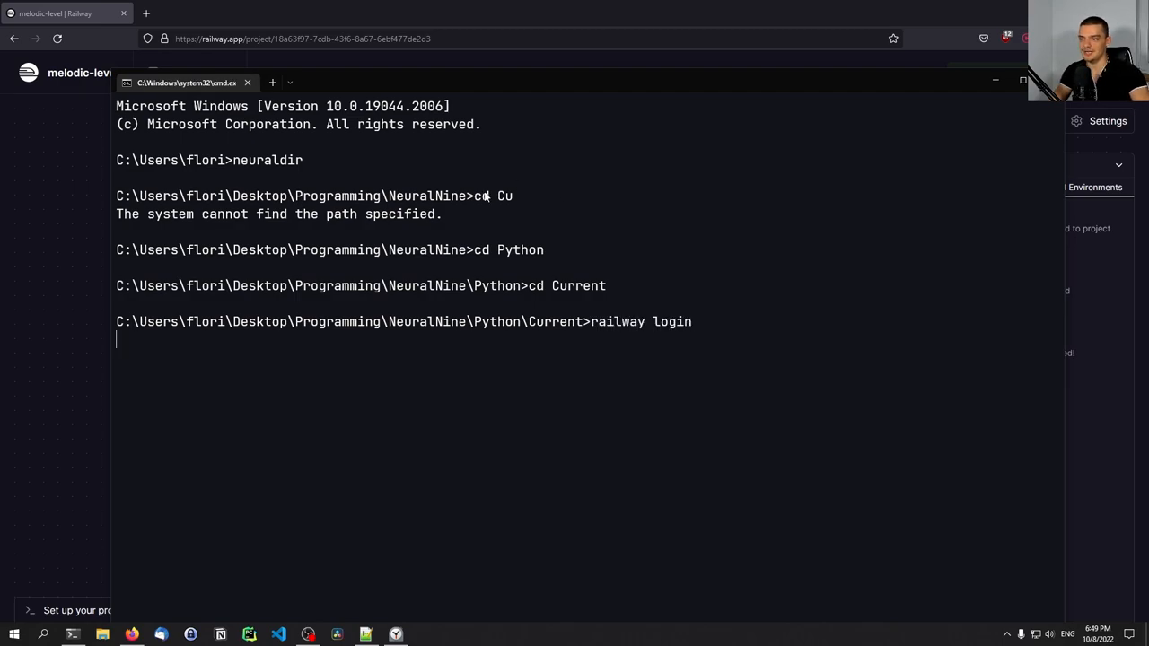
mouse_move(427, 226)
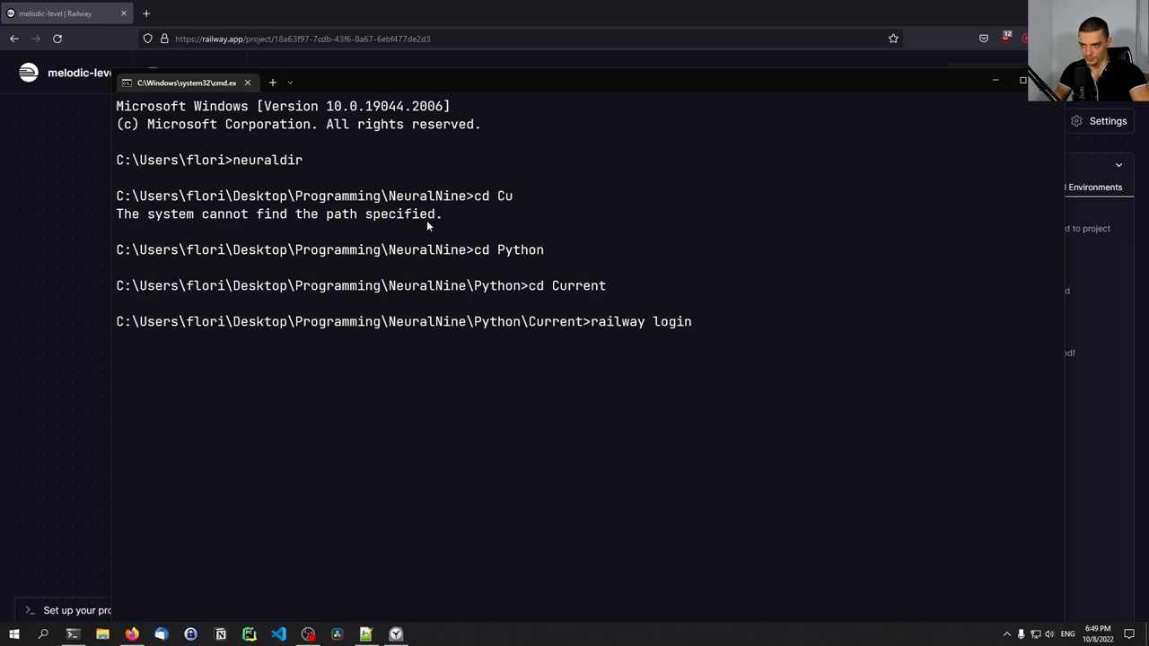
key(Return)
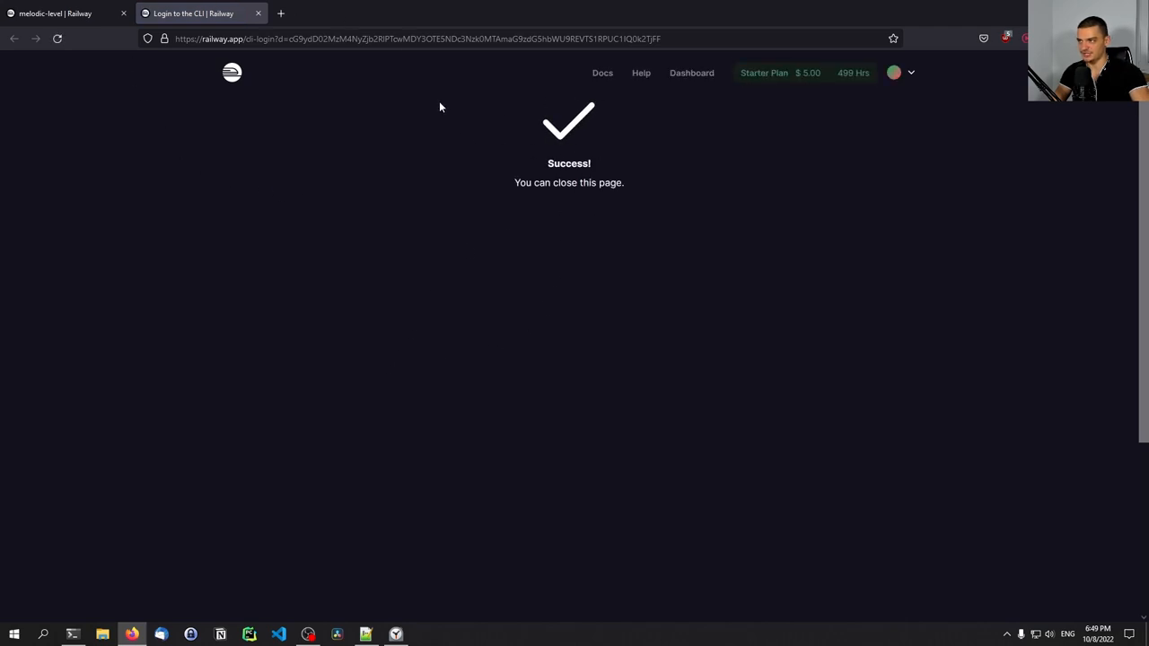
click(71, 636)
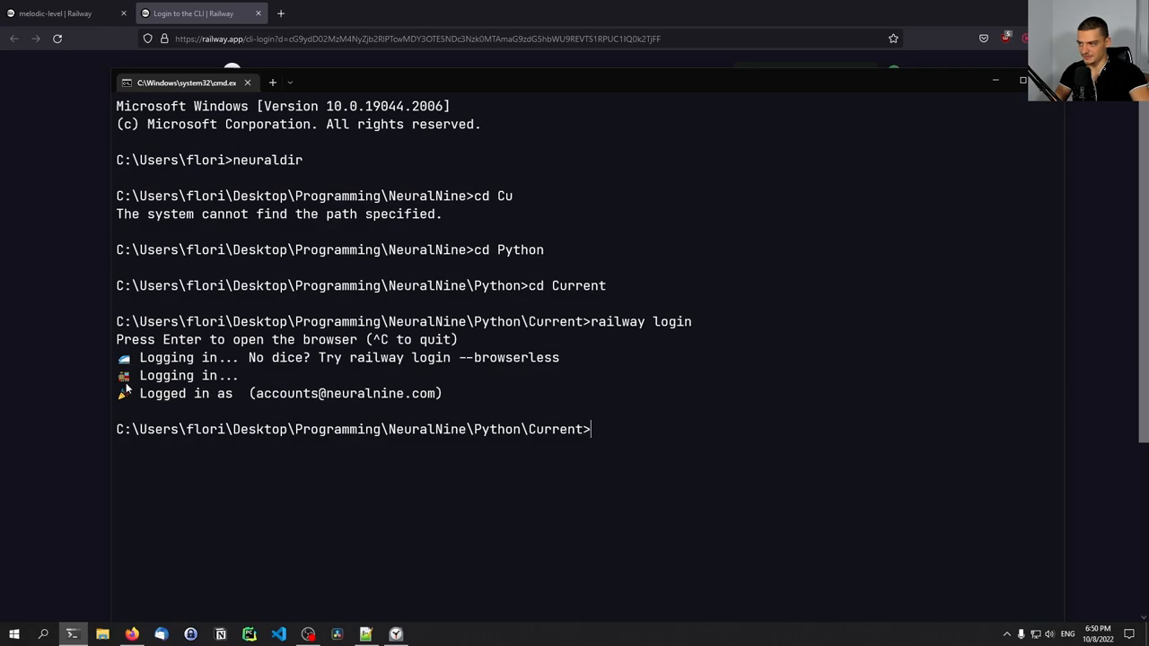
mouse_move(628, 474)
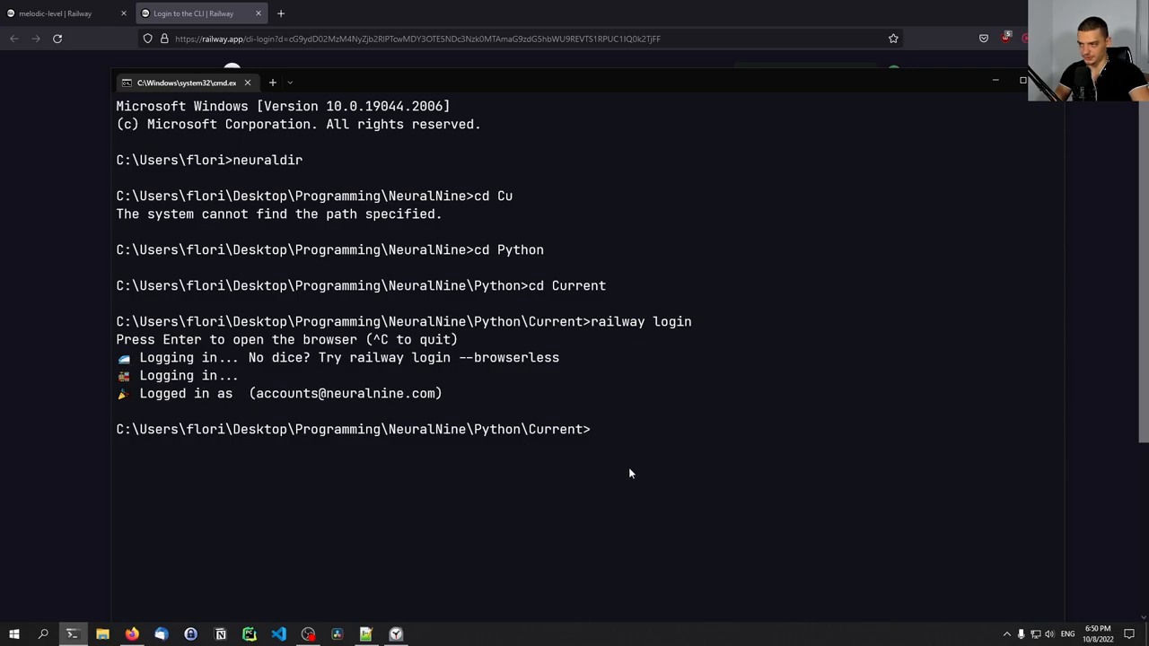
mouse_move(779, 381)
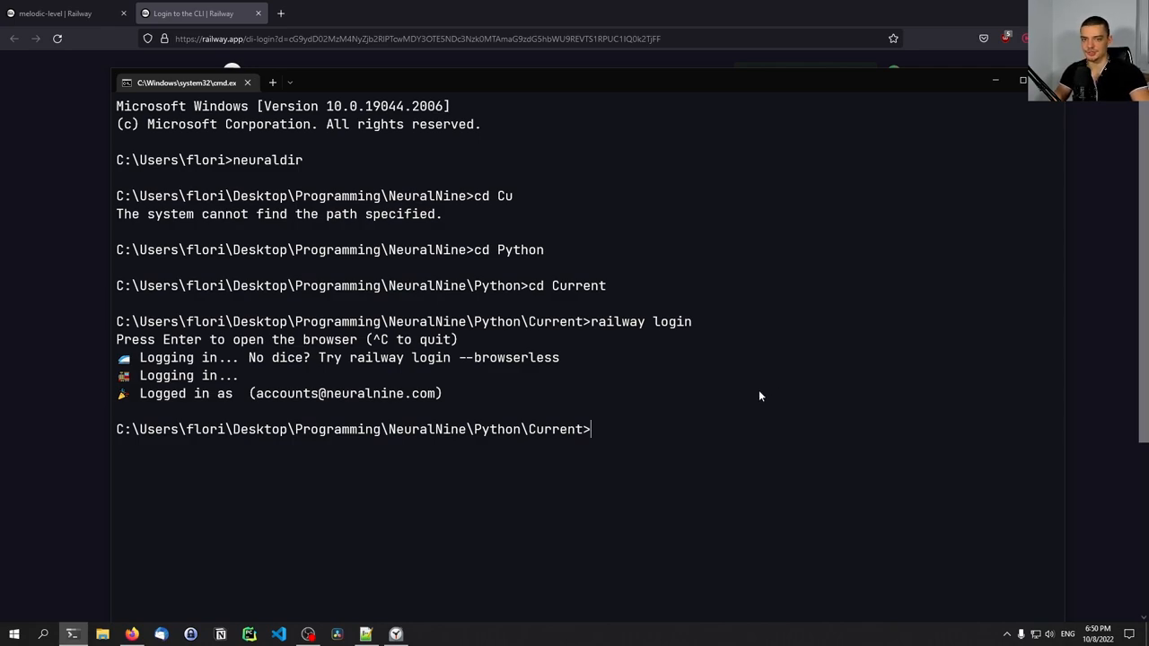
mouse_move(752, 456)
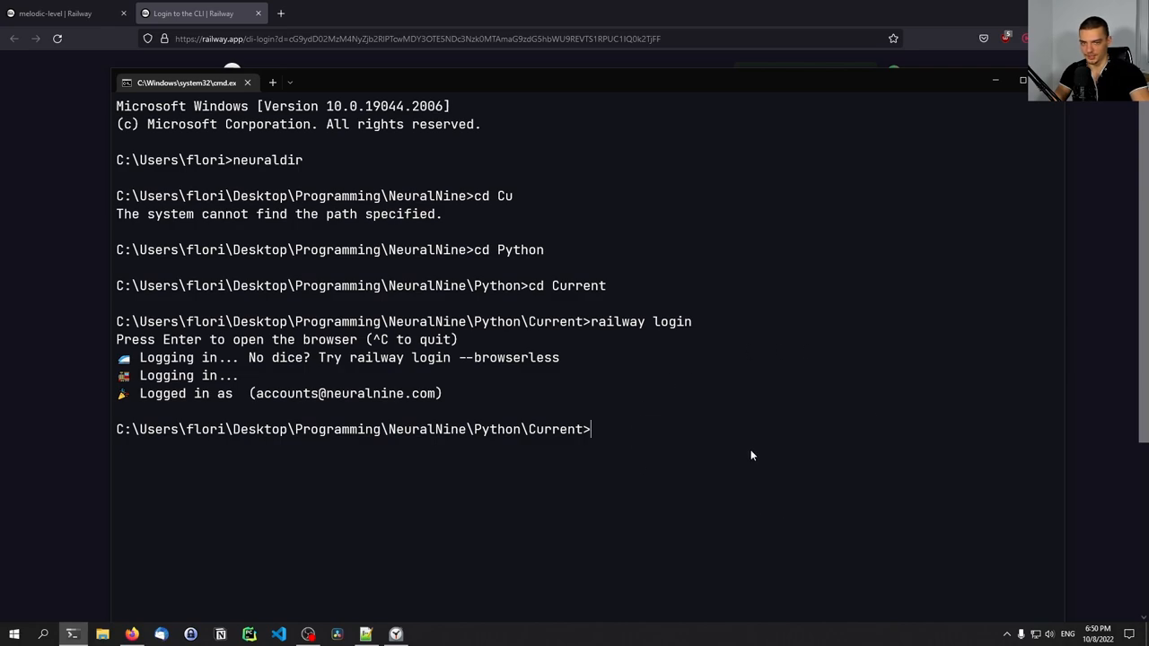
text(mkdir code)
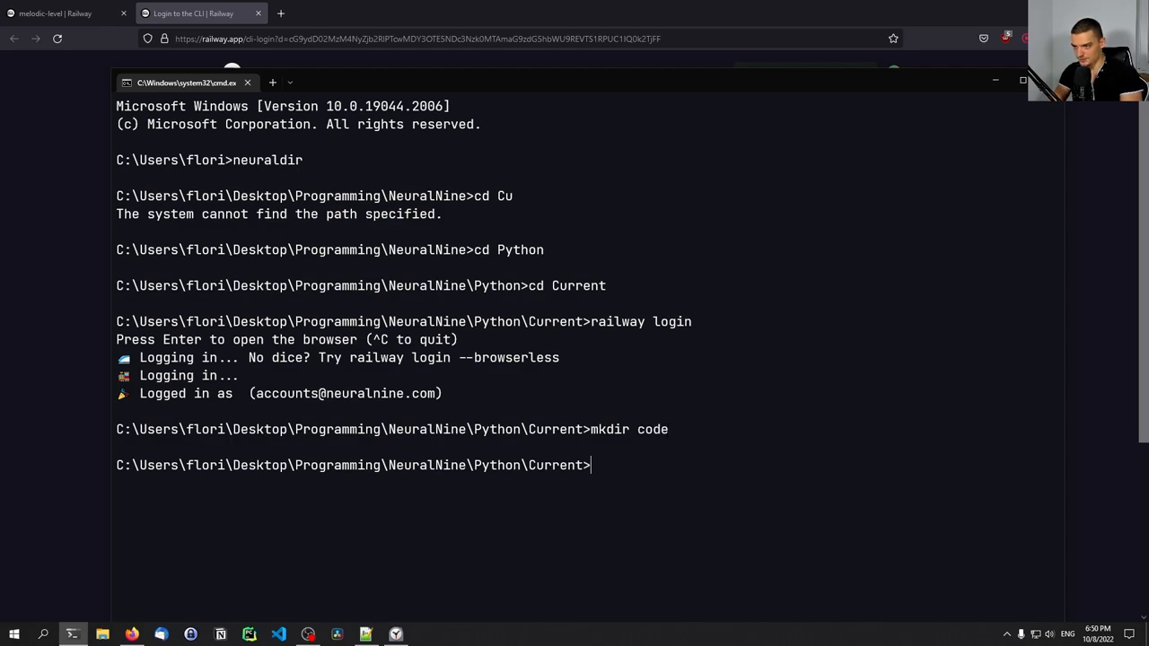
Create and enter the code folder, then open a new main.py in Notepad
key(Return)
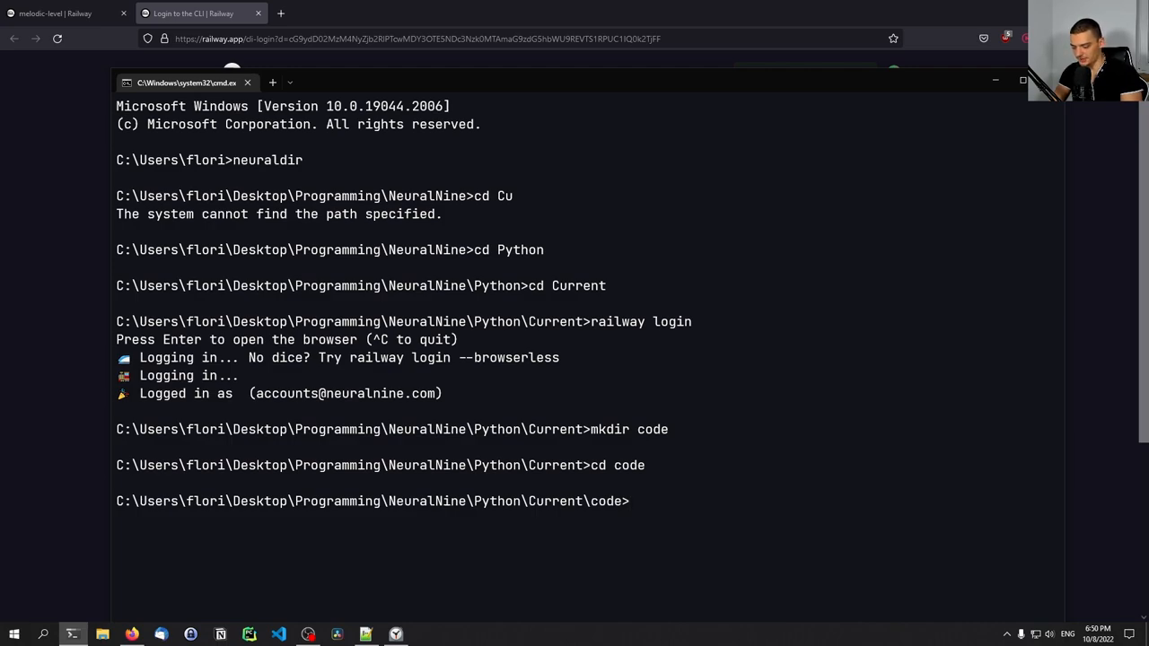
text(notep)
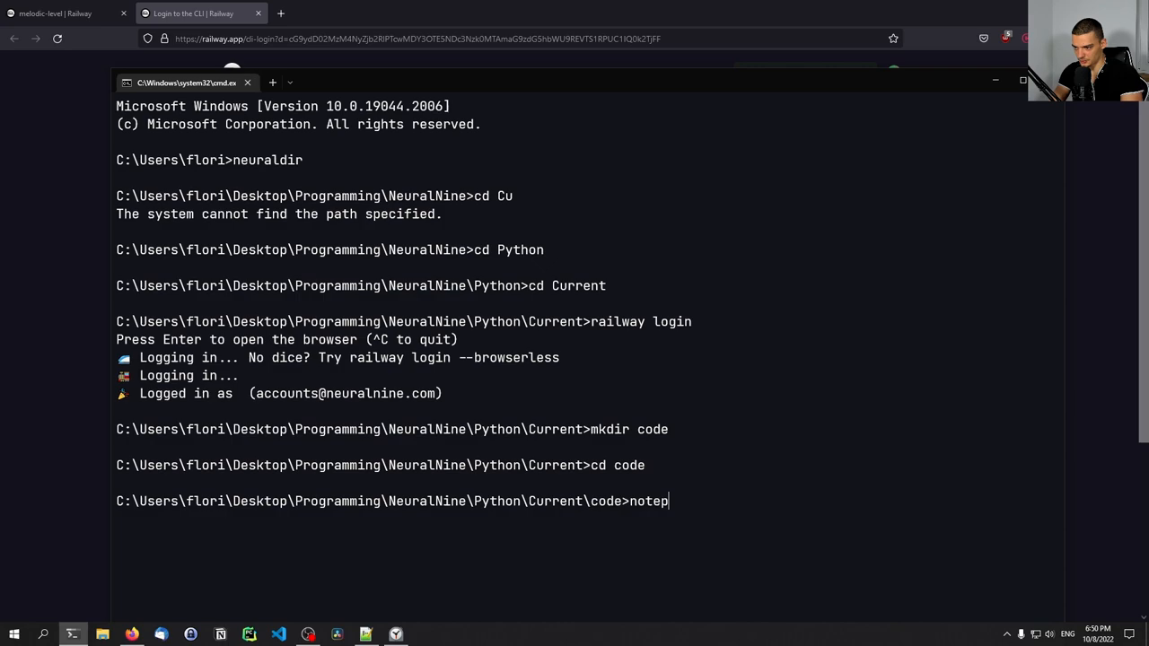
text(ad. e)
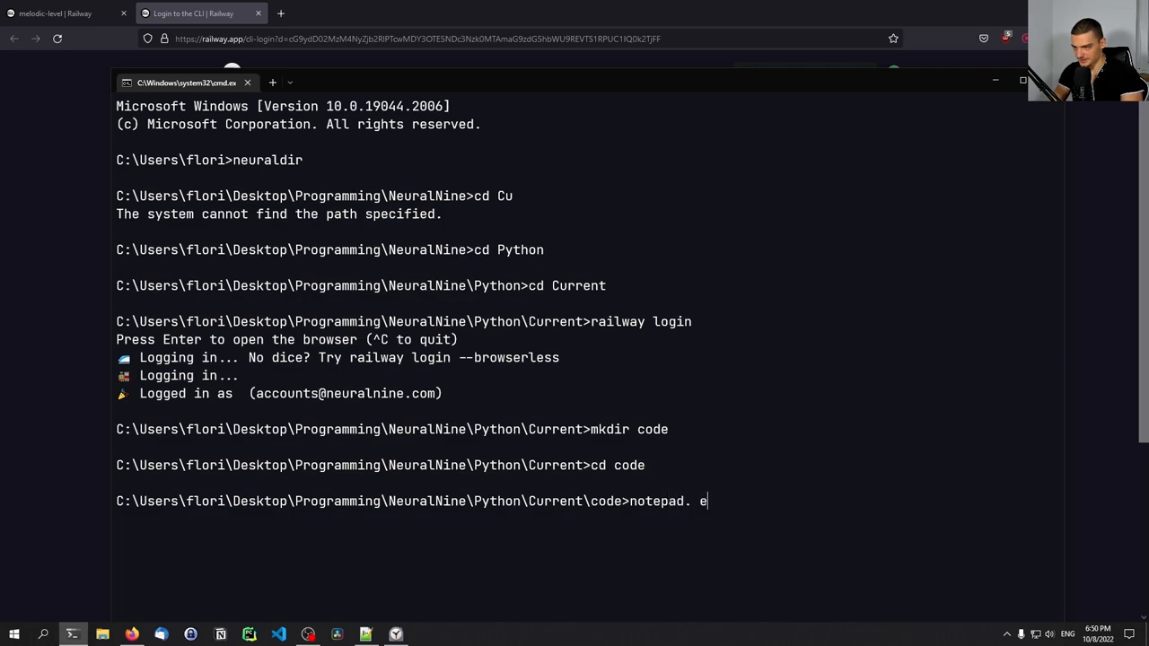
key(Return)
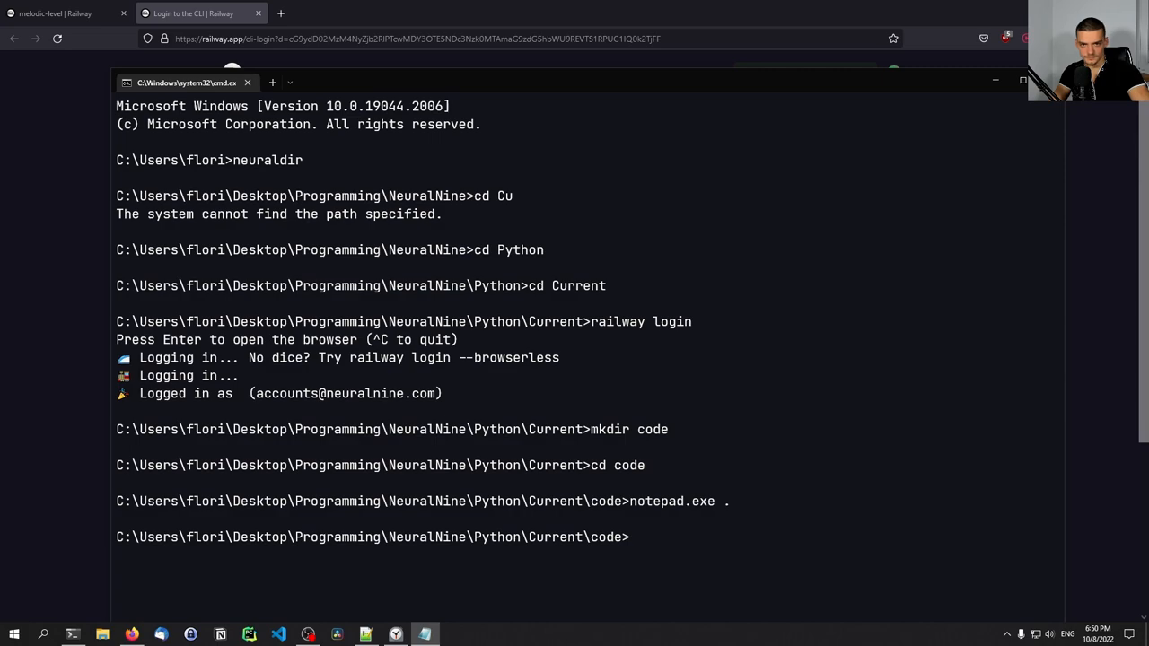
text(notepad.exe mai)
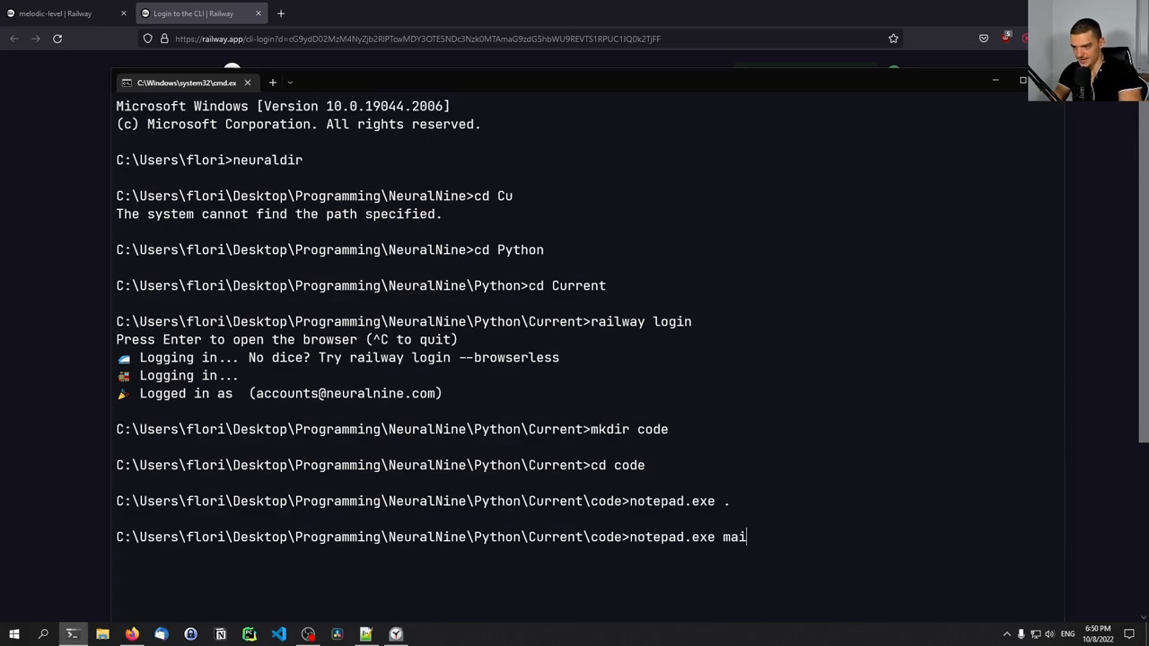
key(Return)
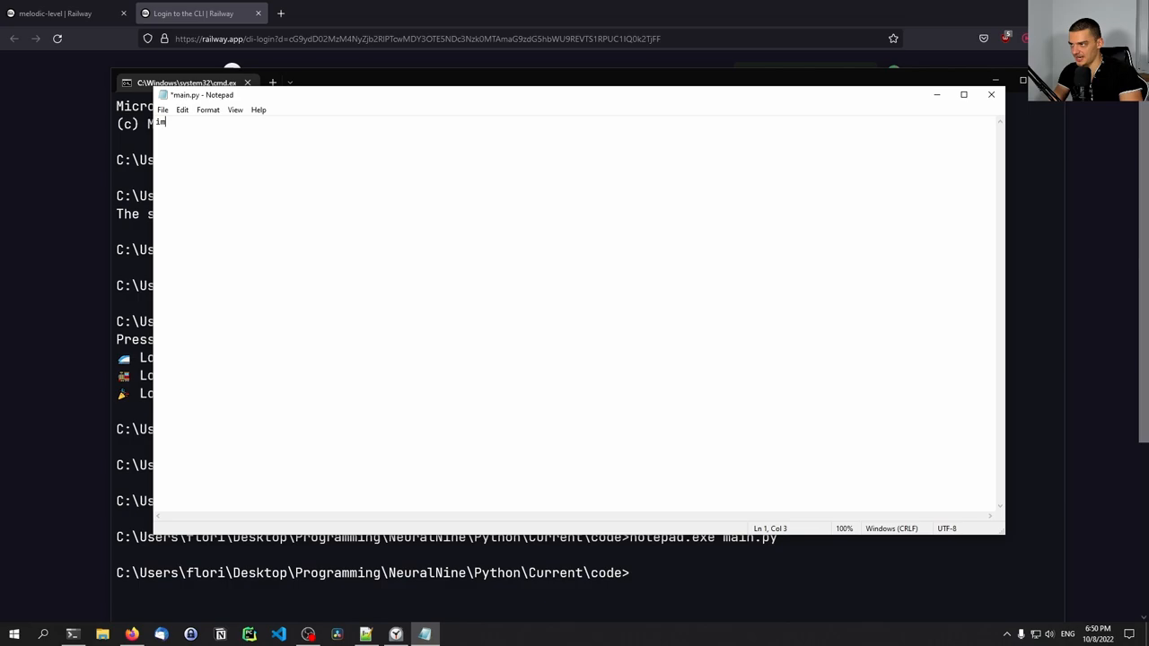
Write main.py: import time, loop over range(20) printing "Hello World" with time.sleep(10)
text(import time)
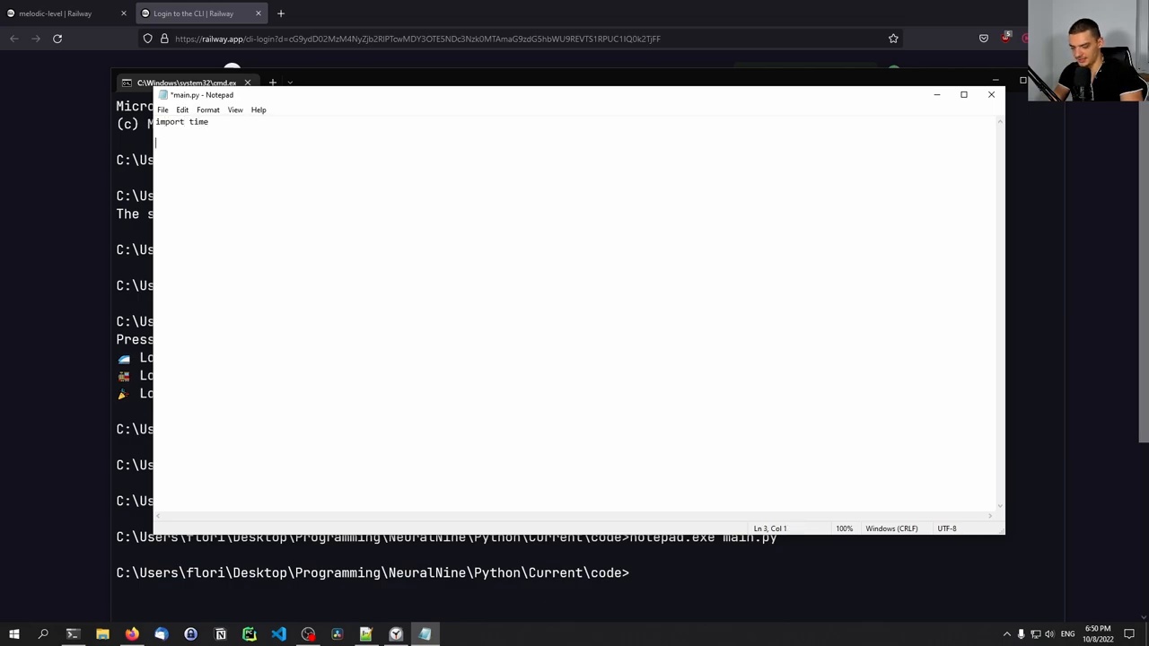
text(for _ in)
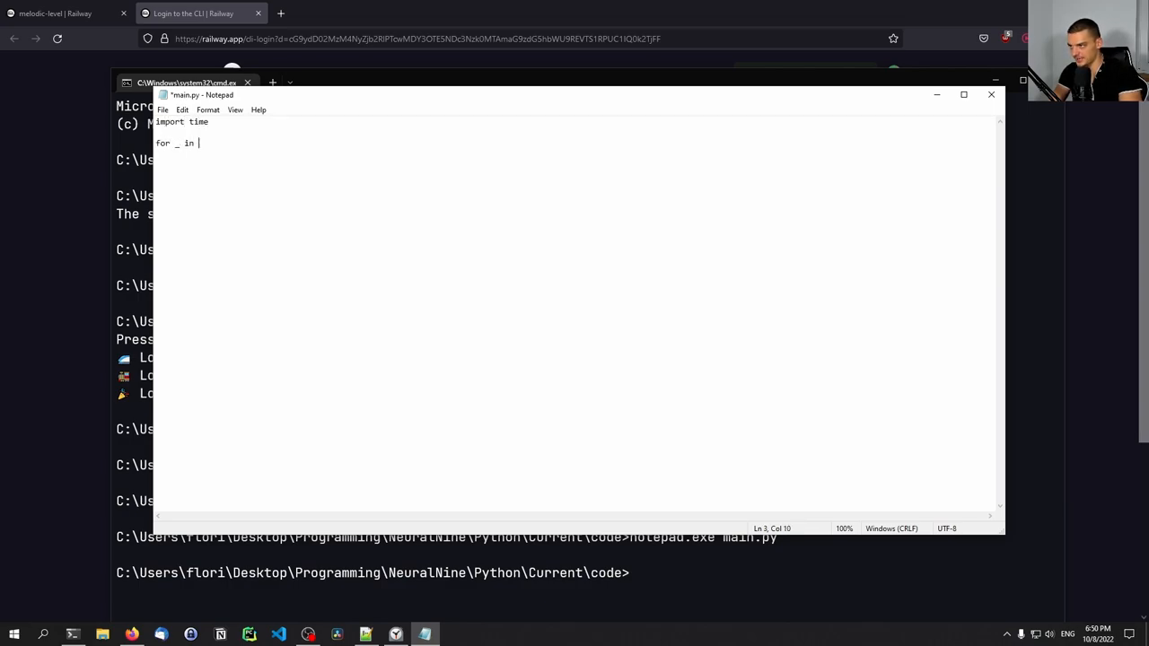
text(range(2)
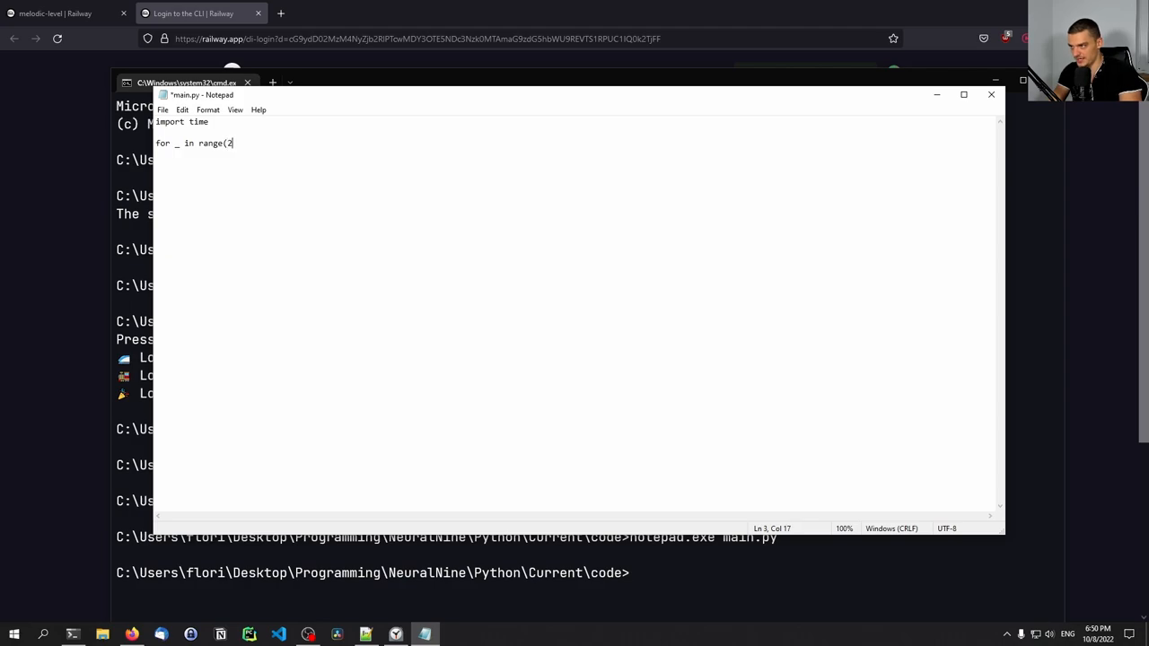
text(0))
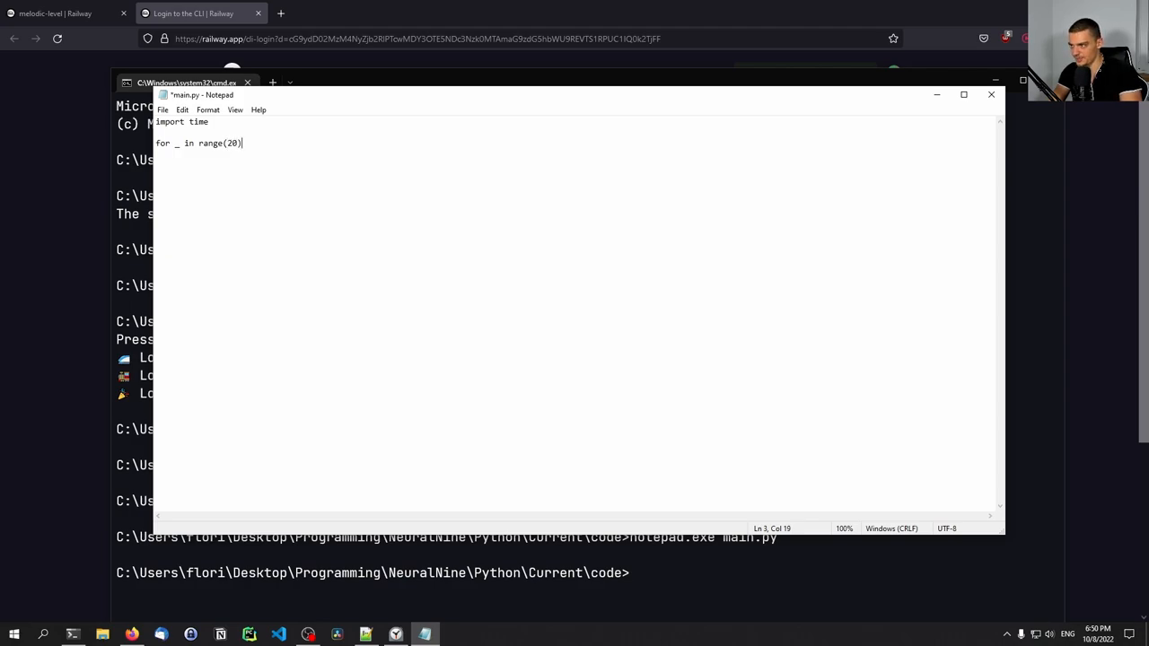
text(:)
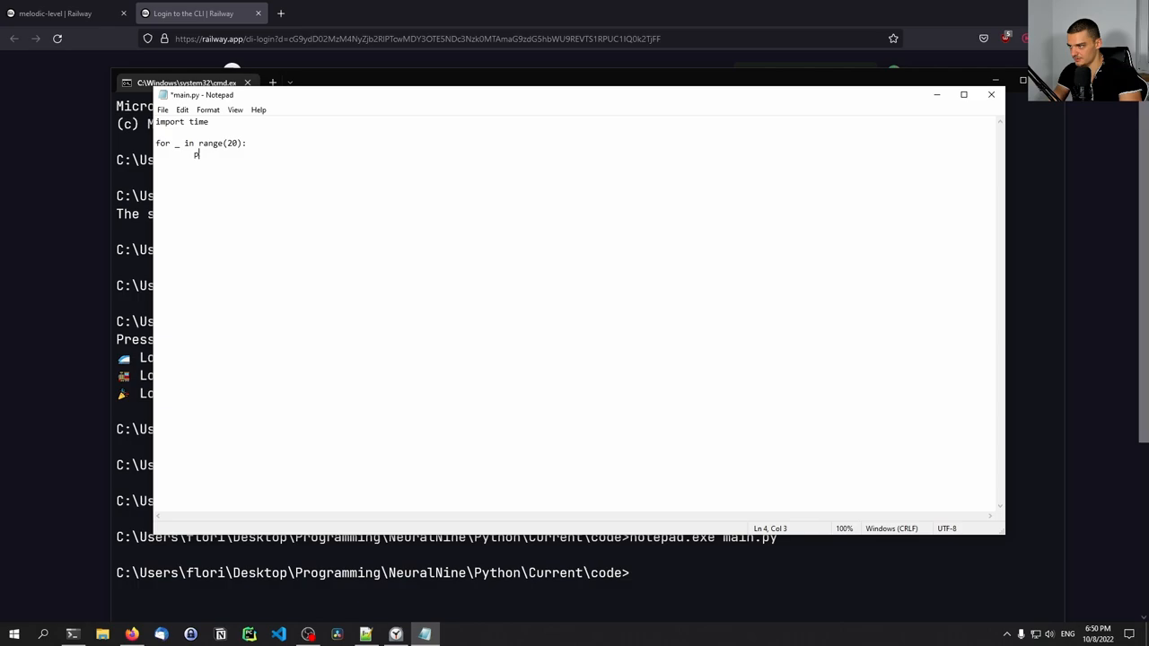
text(print("Hello)
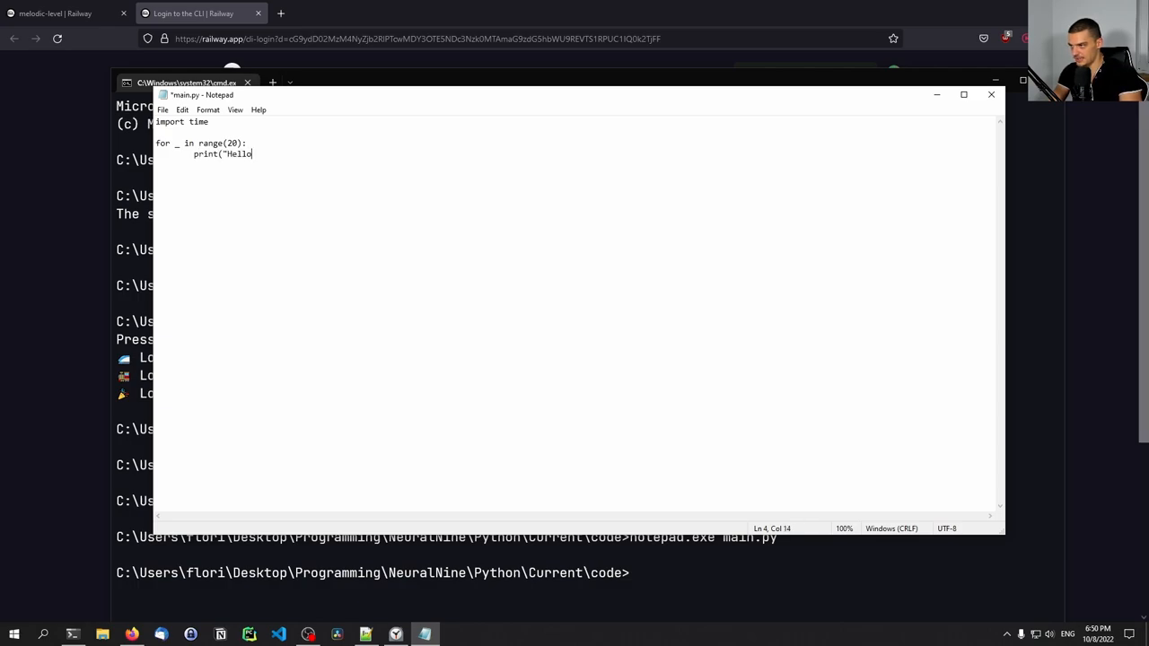
text(World"))
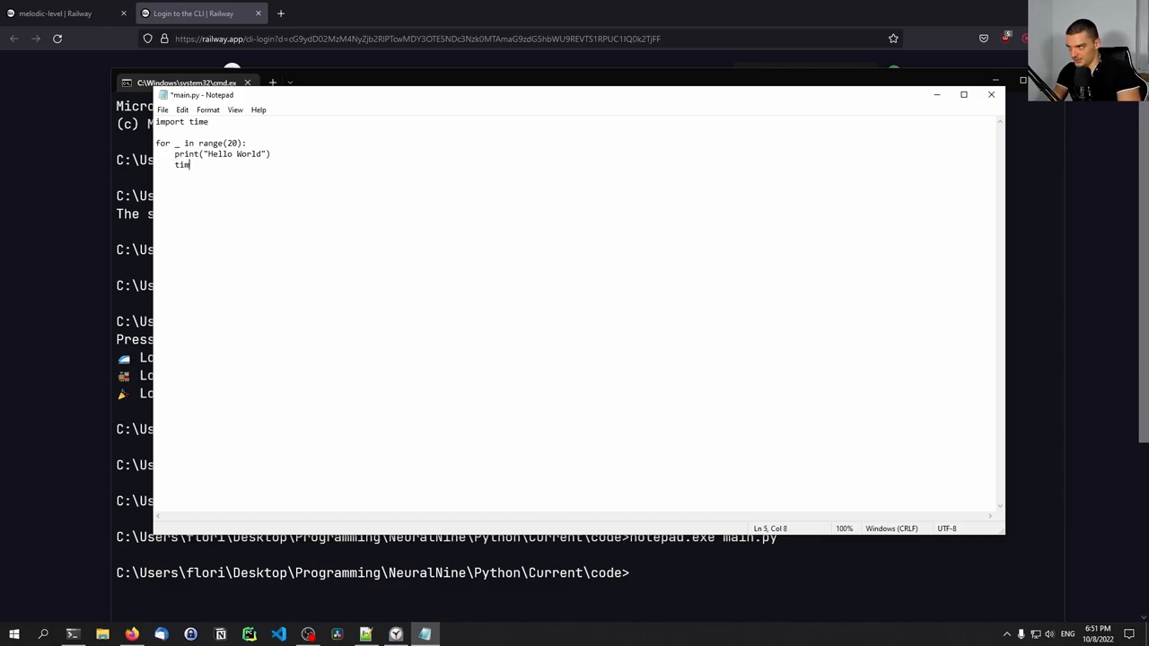
text(e.sleep()
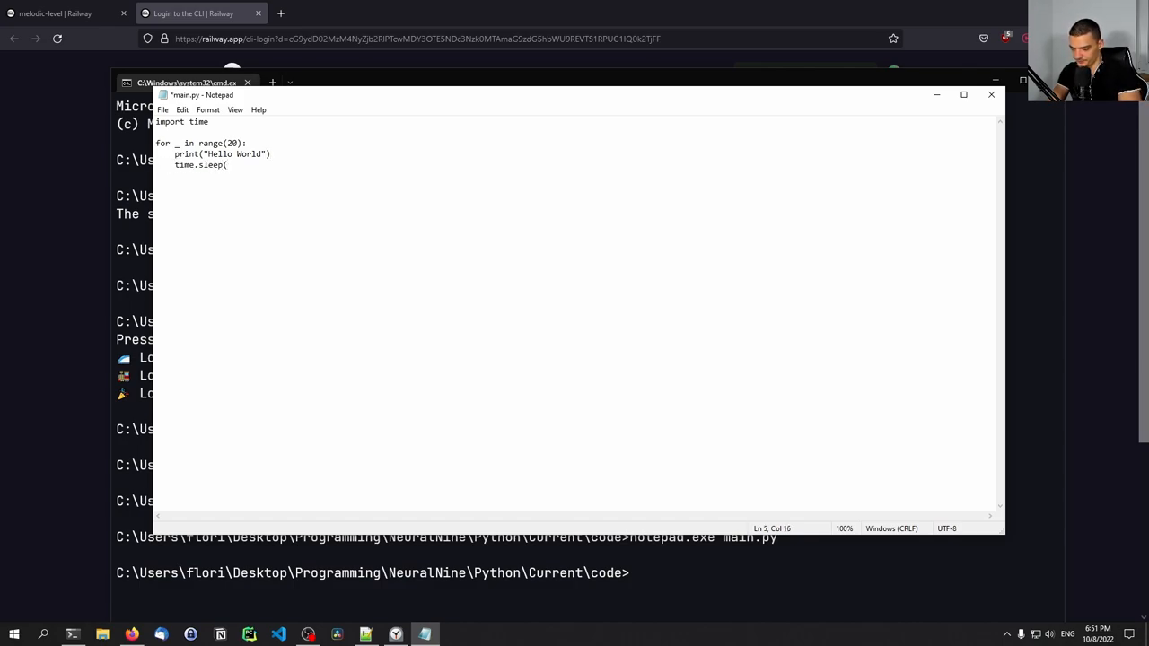
text(10))
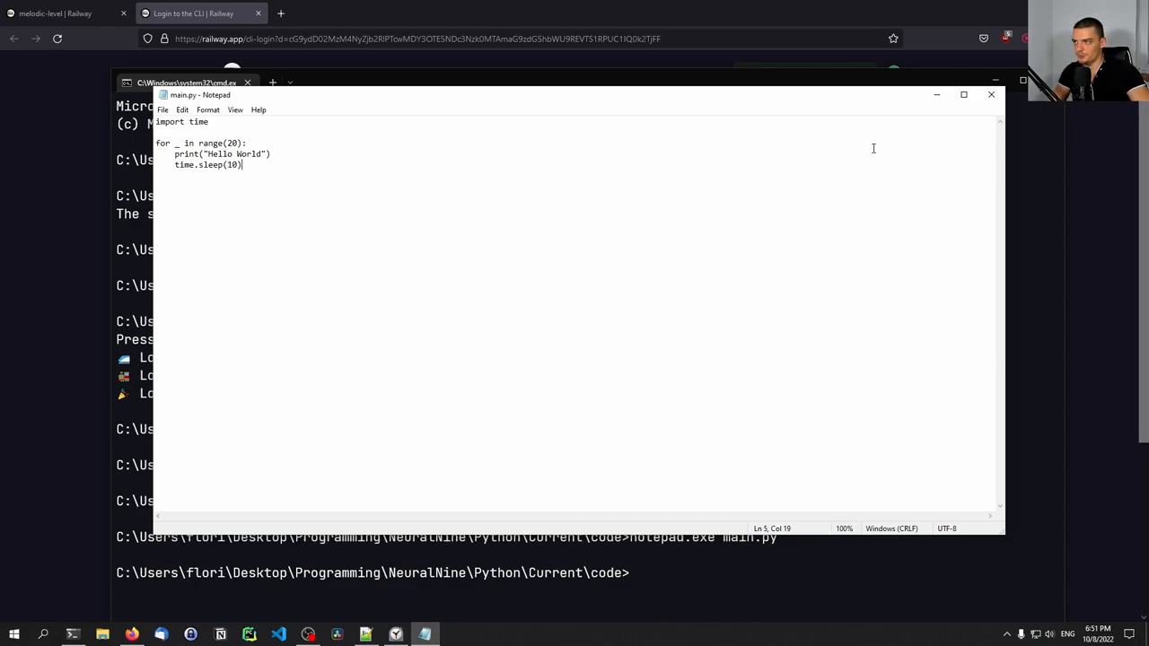
click(991, 94)
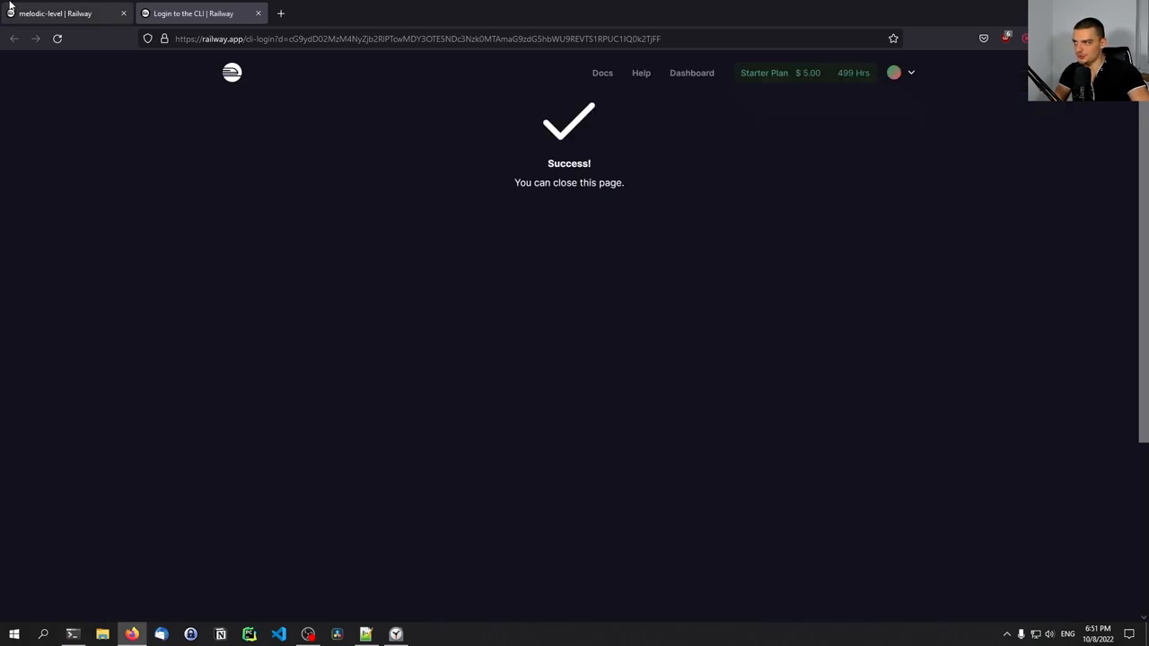
Open melodic-level's Settings and copy its Project ID
click(63, 13)
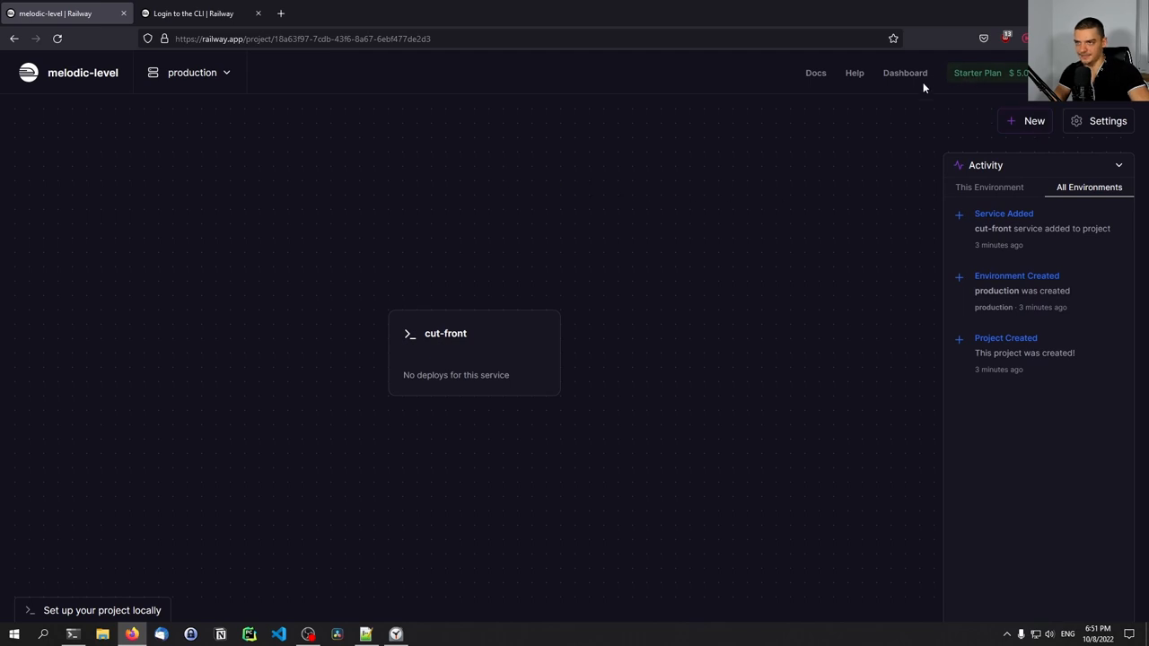
click(1107, 120)
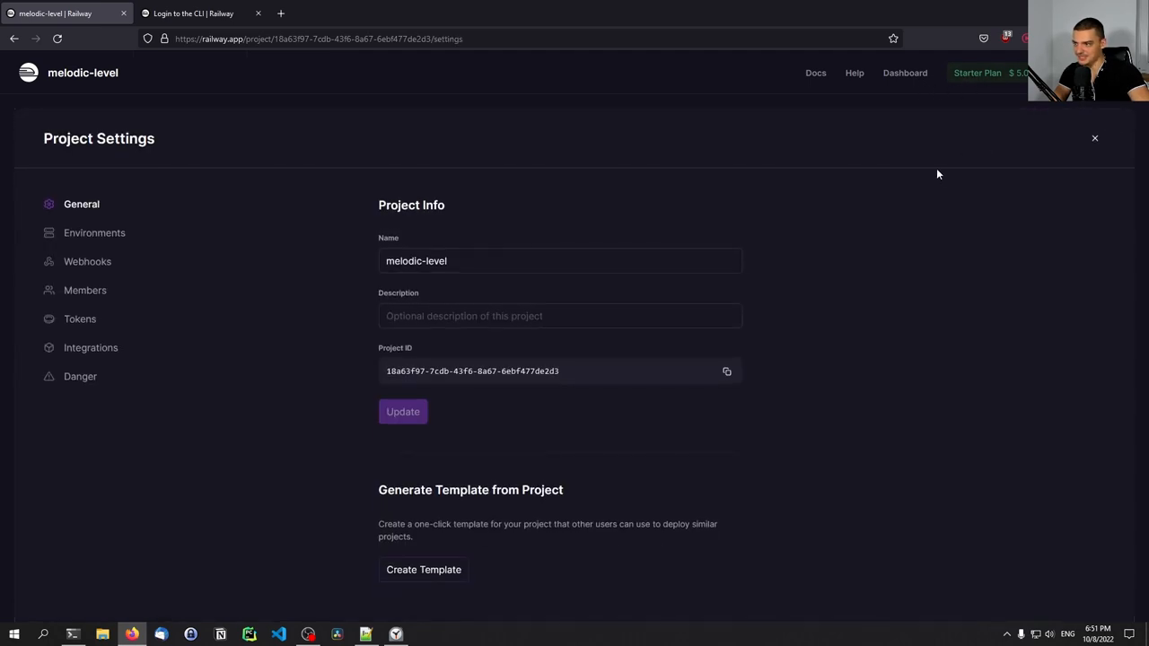
mouse_move(359, 266)
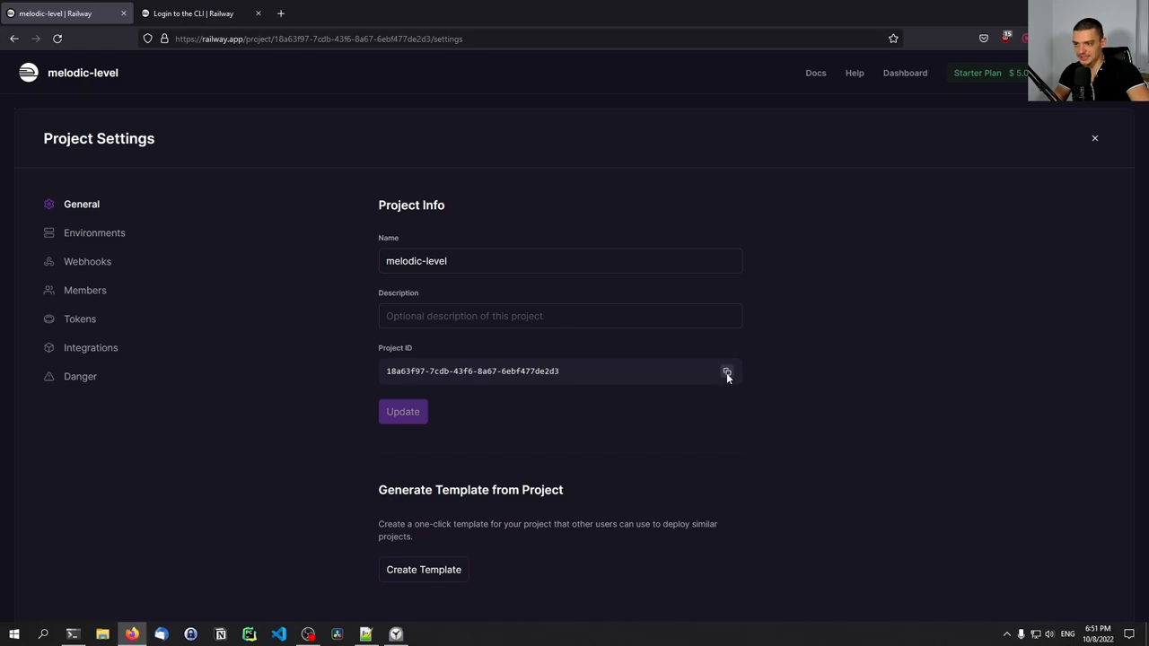
click(72, 635)
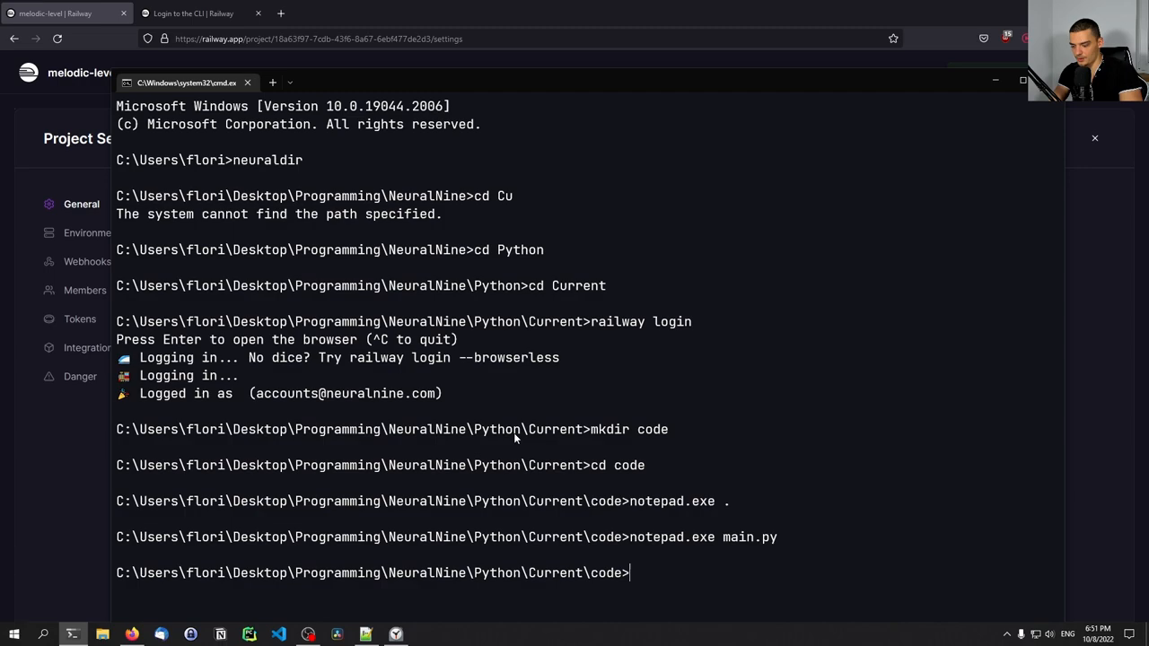
Run railway link 18a63f97-7cdb-43f6-8a67-6ebf477de2d3 and select the production environment
text(railway link)
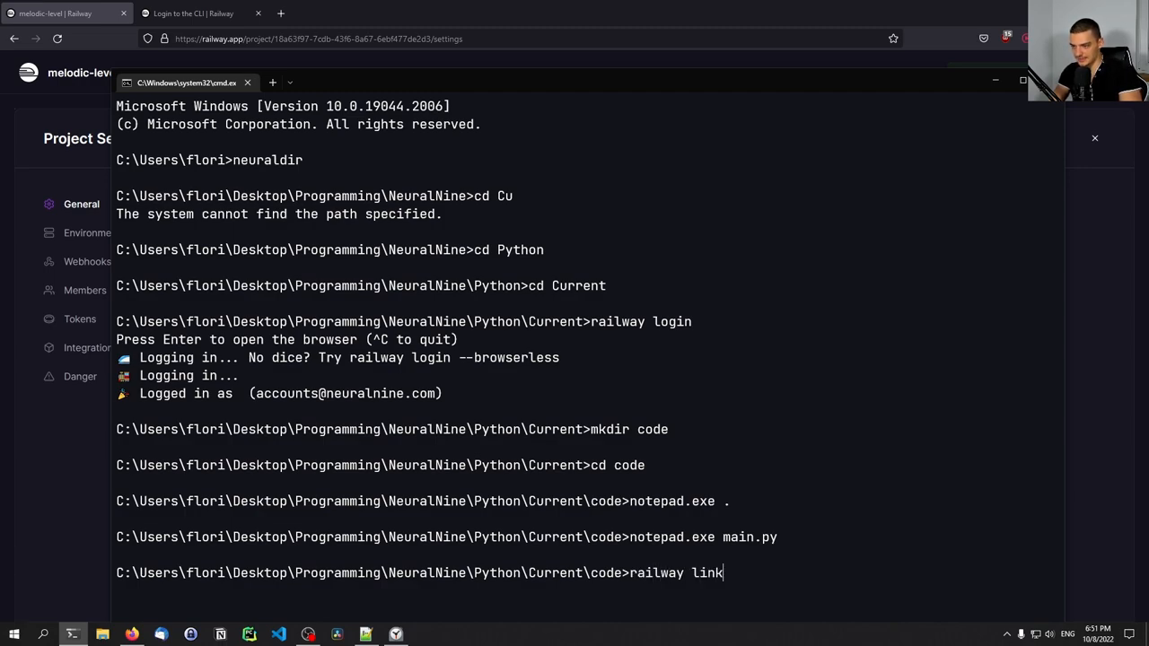
mouse_move(524, 427)
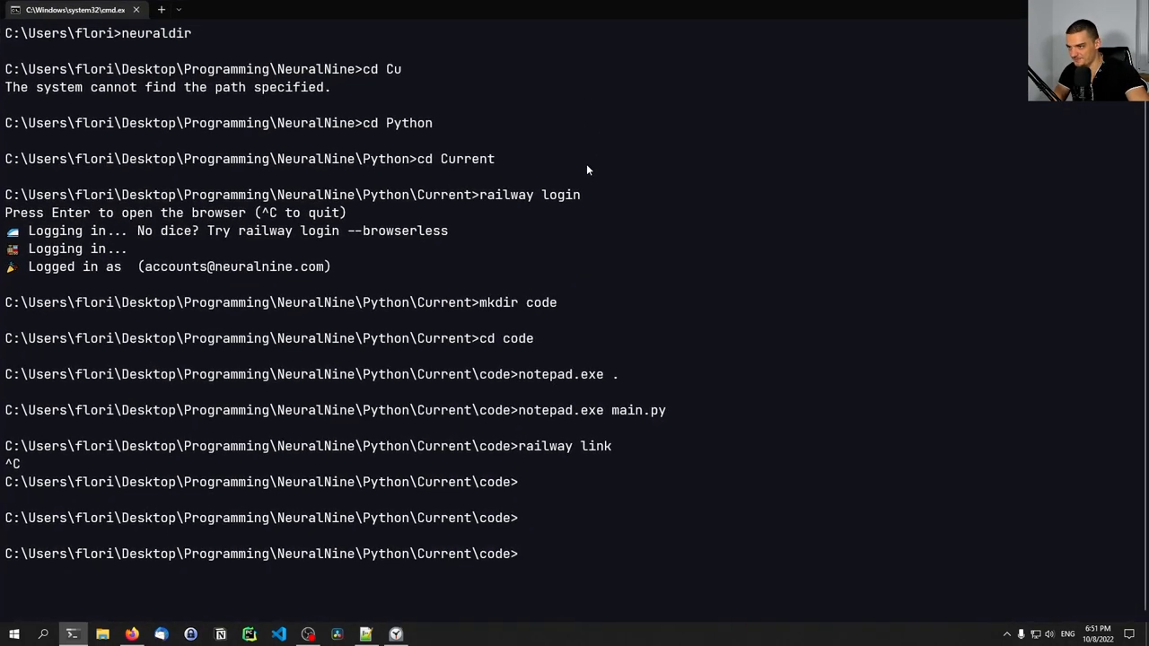
text(raiöwa)
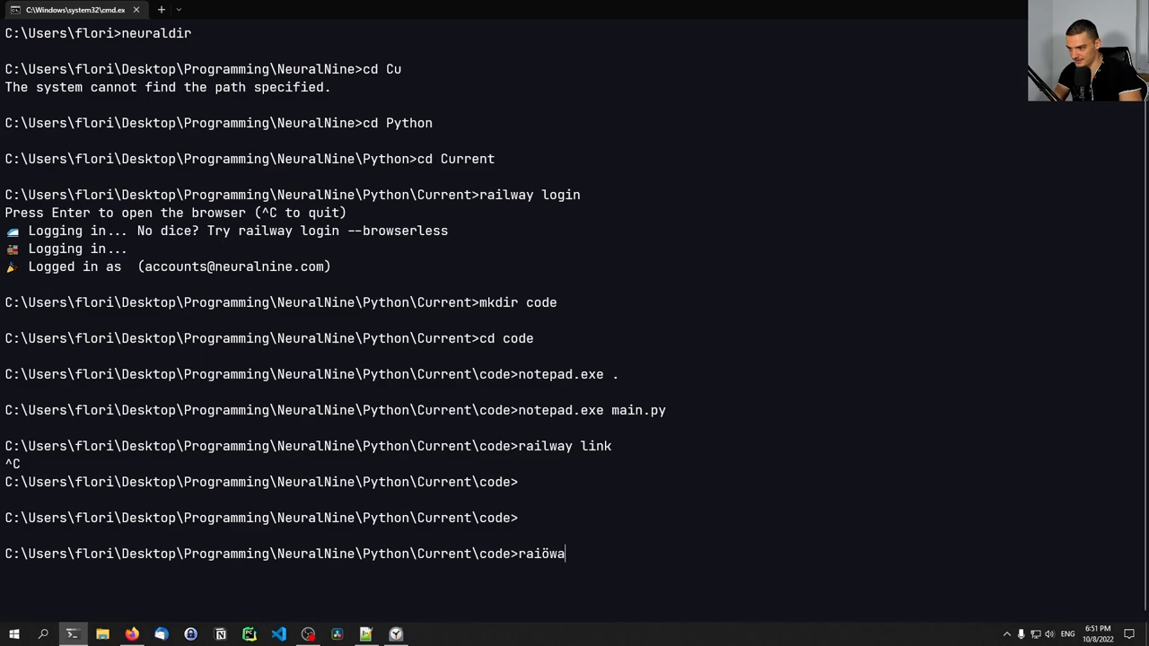
text(railway link 18a63f97-7cdb-43f6-8a67-6ebf477de2d3)
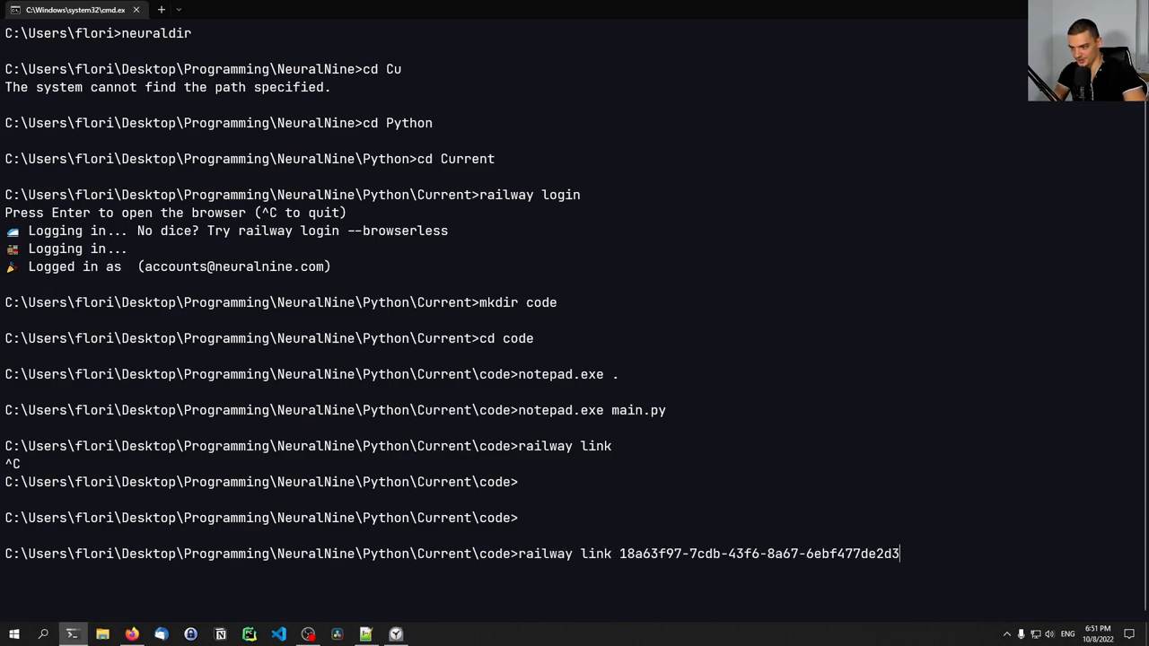
key(Return)
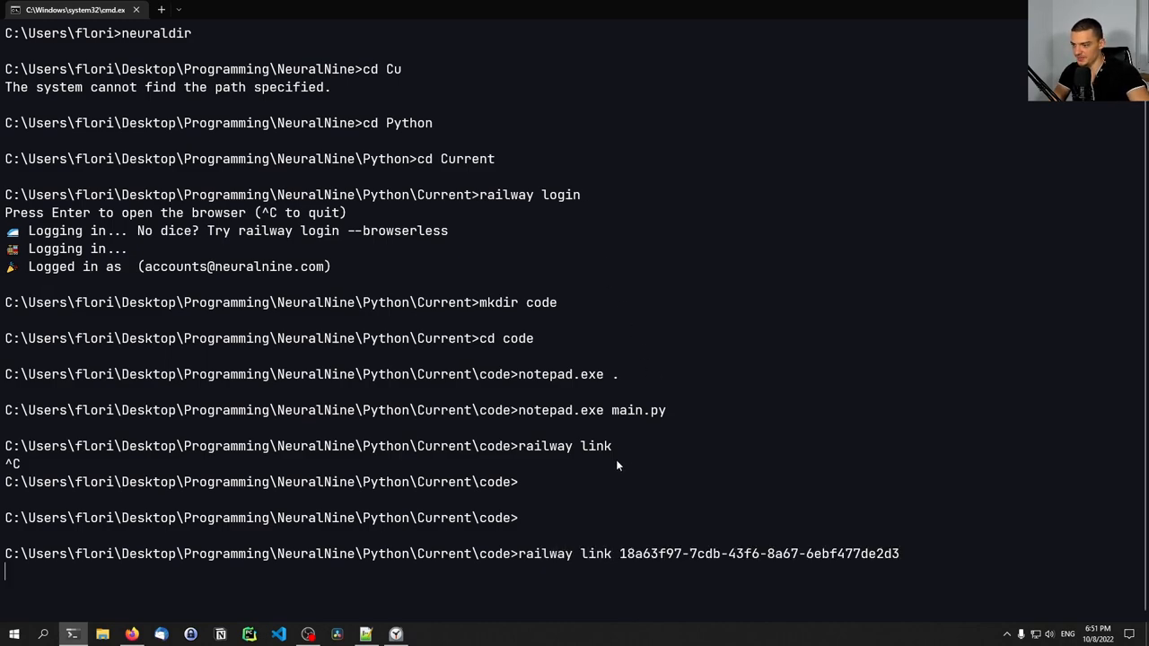
mouse_move(610, 472)
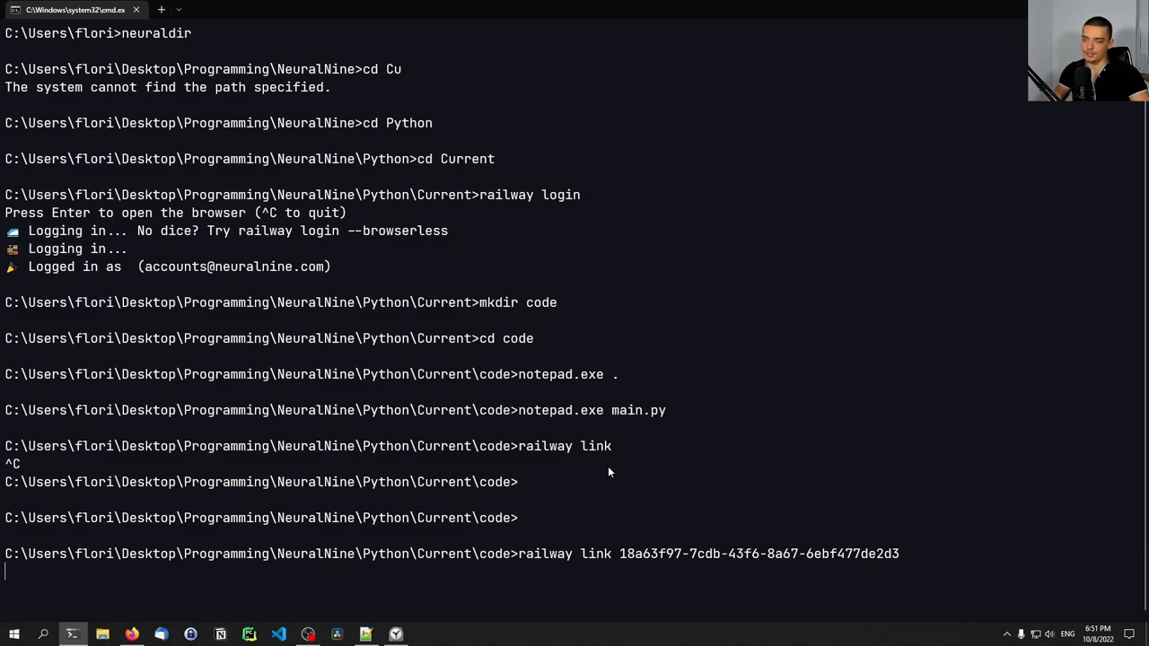
key(Return)
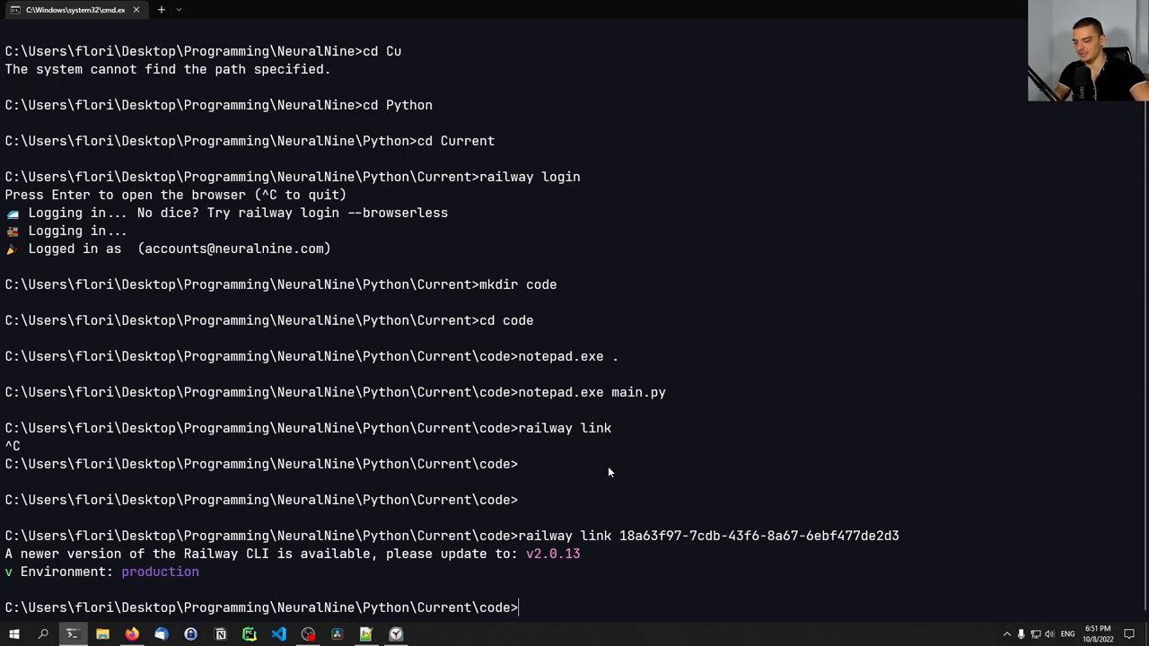
Type railway unlink, then start typing the railway up deploy command
text(railway unl)
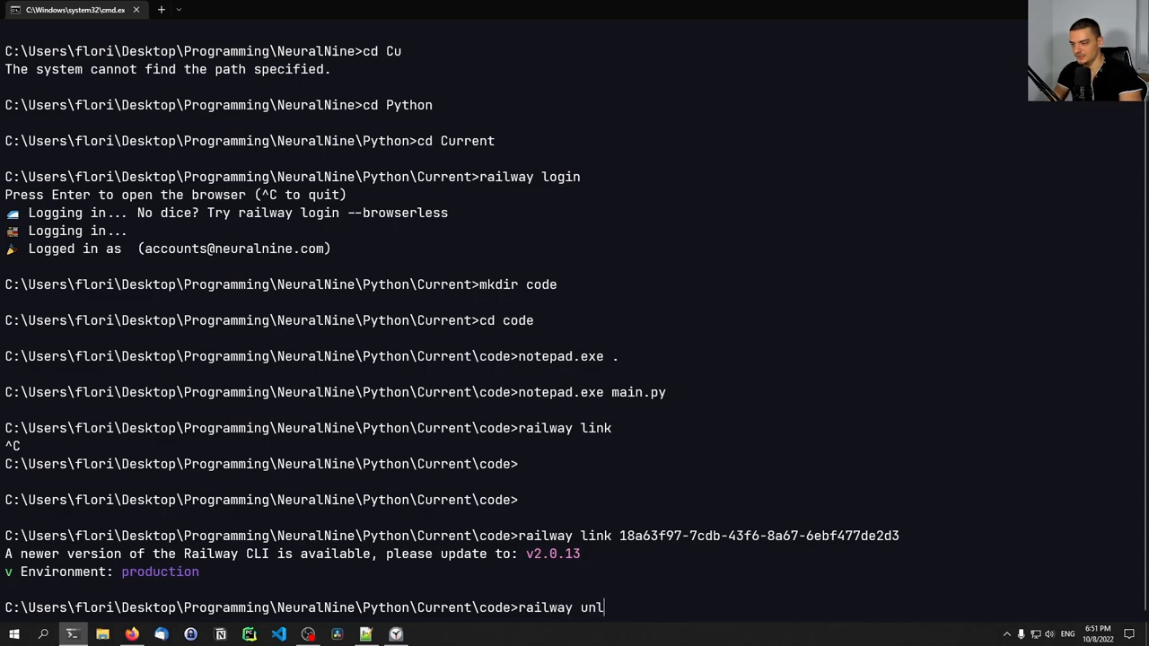
text(ink)
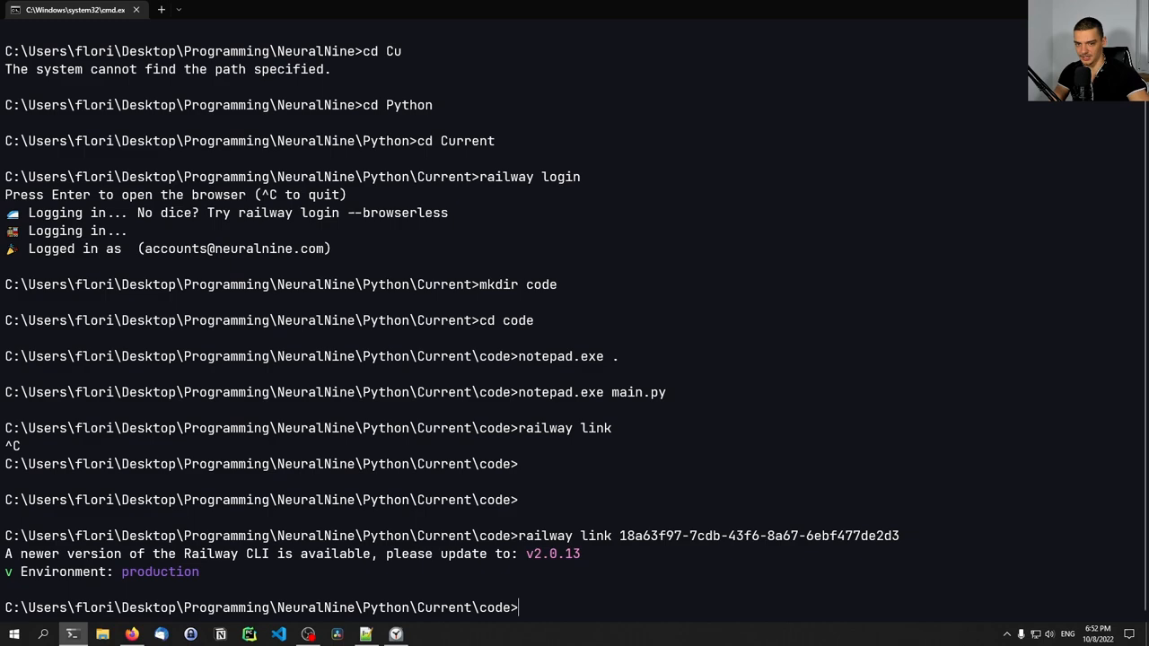
mouse_move(560, 478)
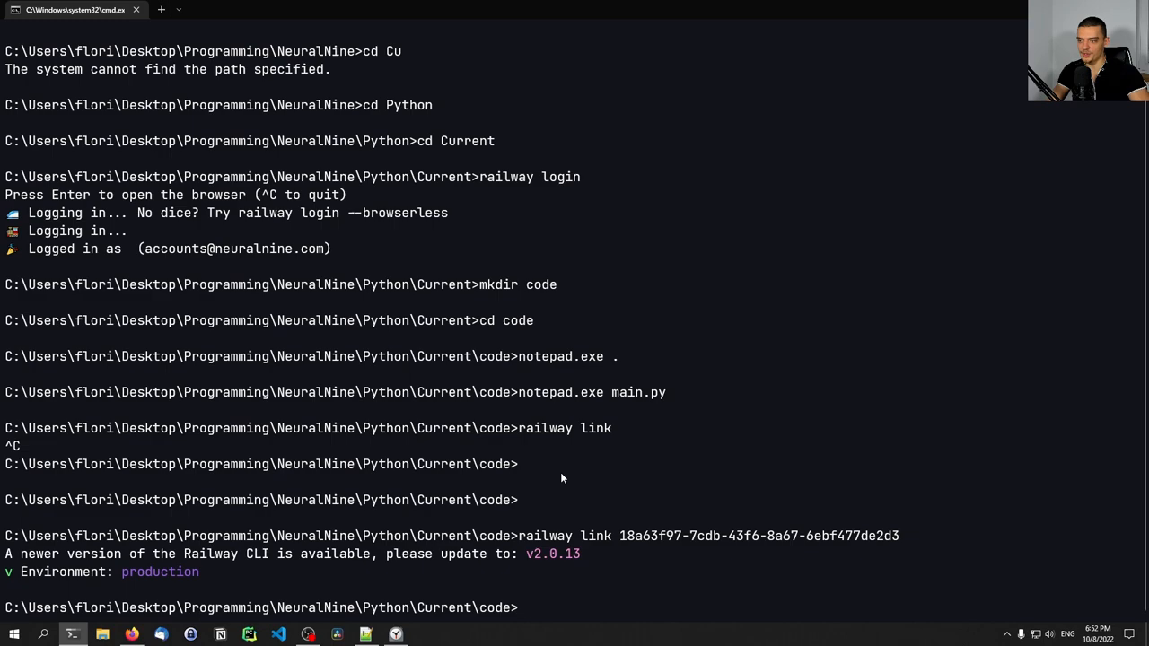
text(railway up)
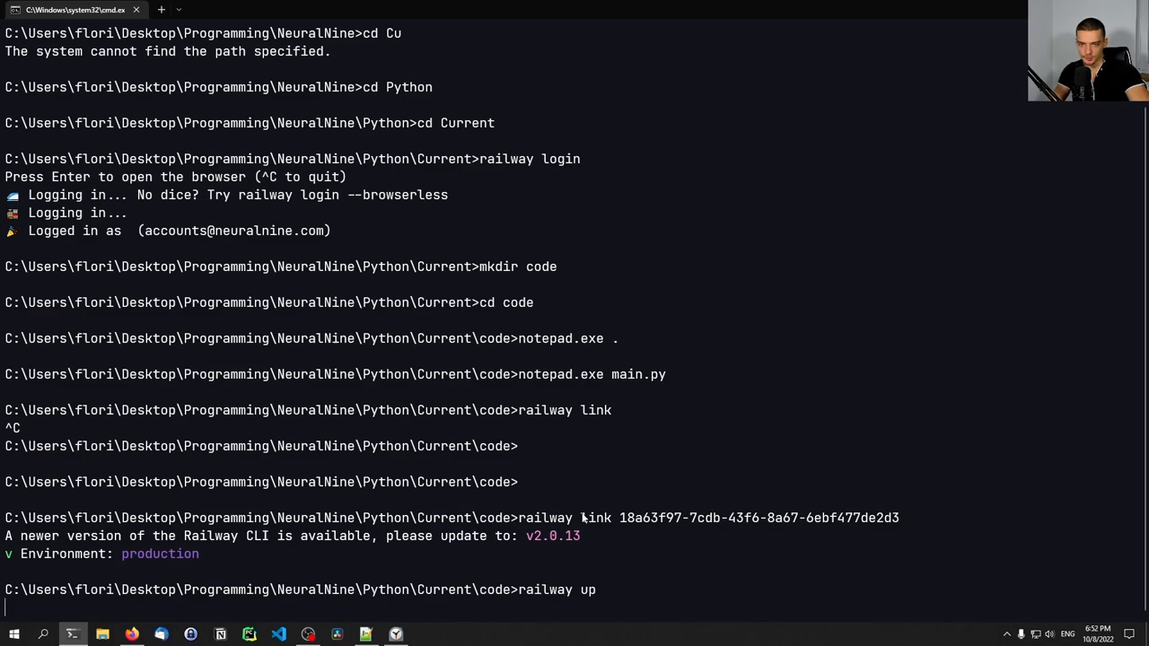
Run railway up to build and push the code until the deployment reports live
key(Return)
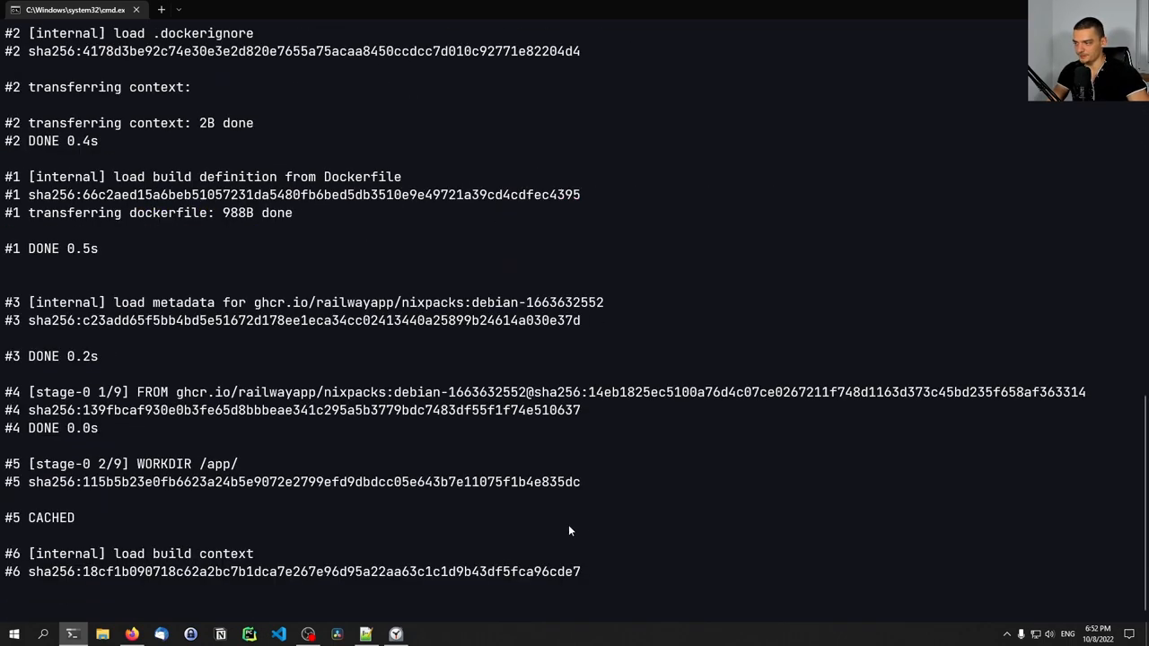
scroll(down, 3)
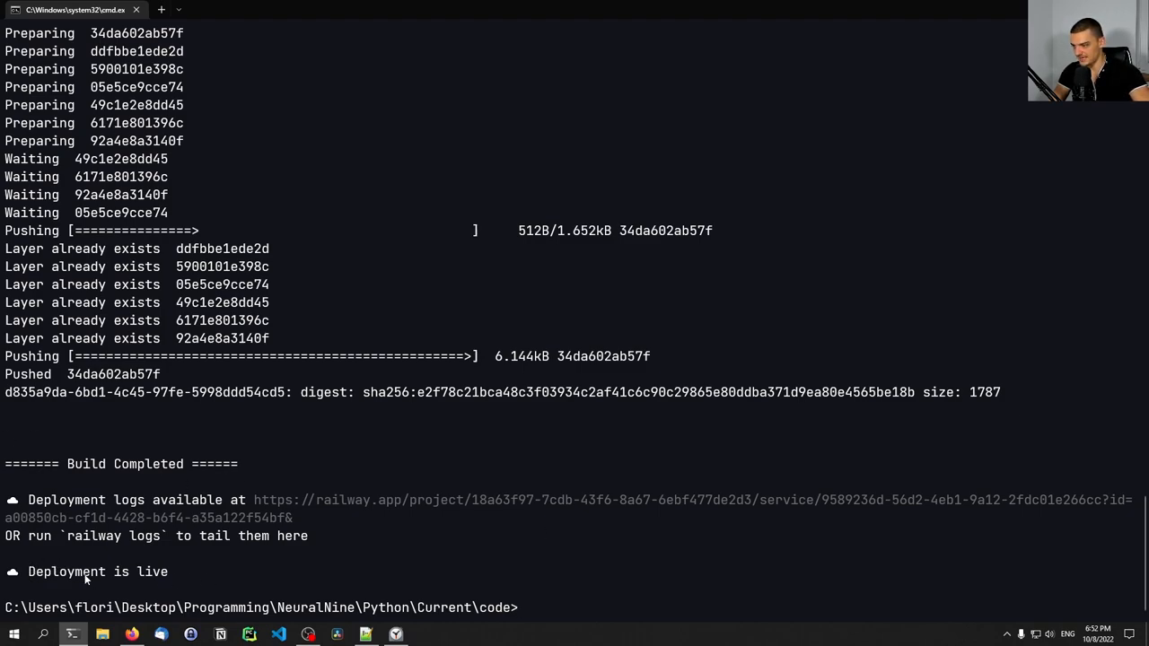
Run railway logs and watch the script print 'Hello World' repeatedly
text(railway logs)
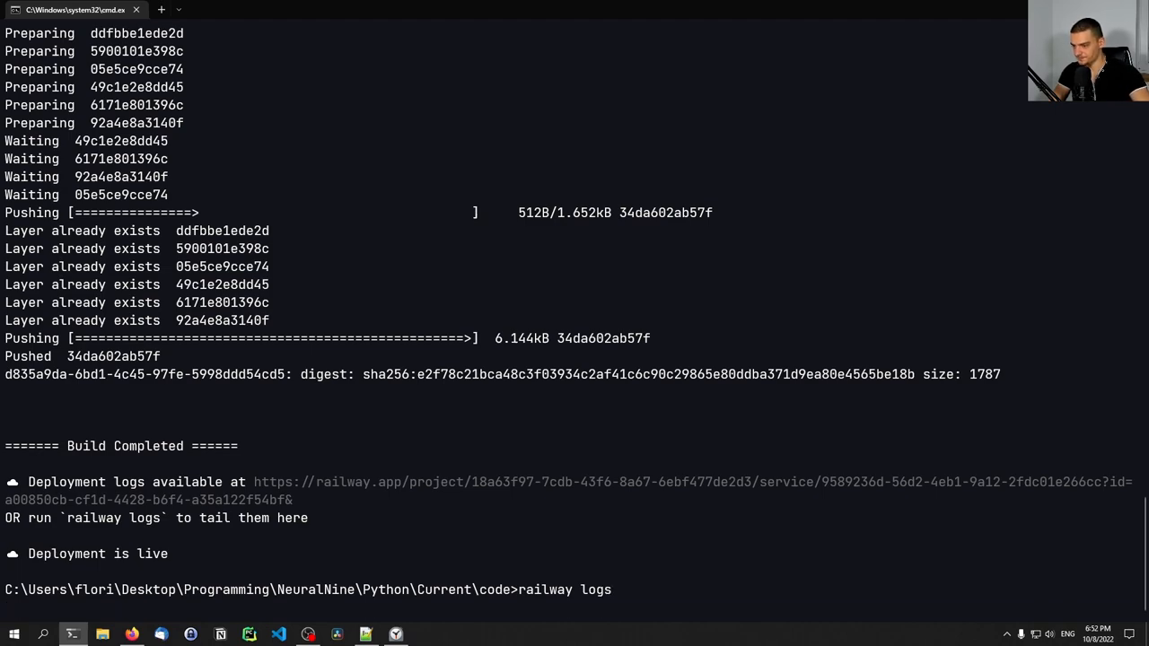
mouse_move(215, 539)
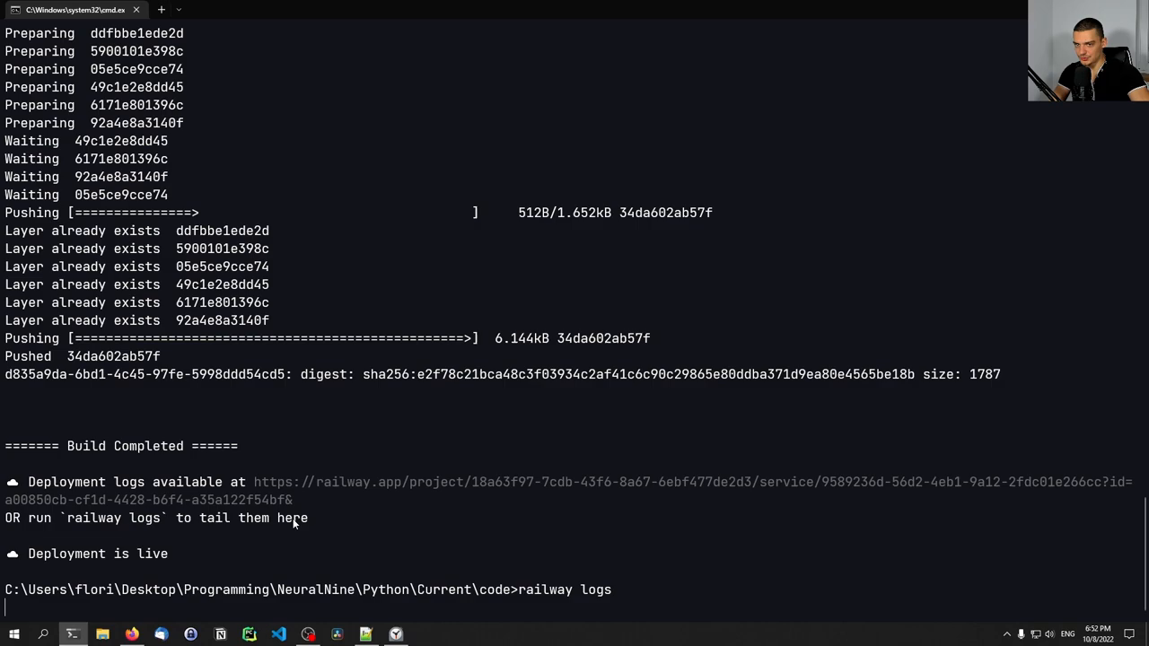
key(Return)
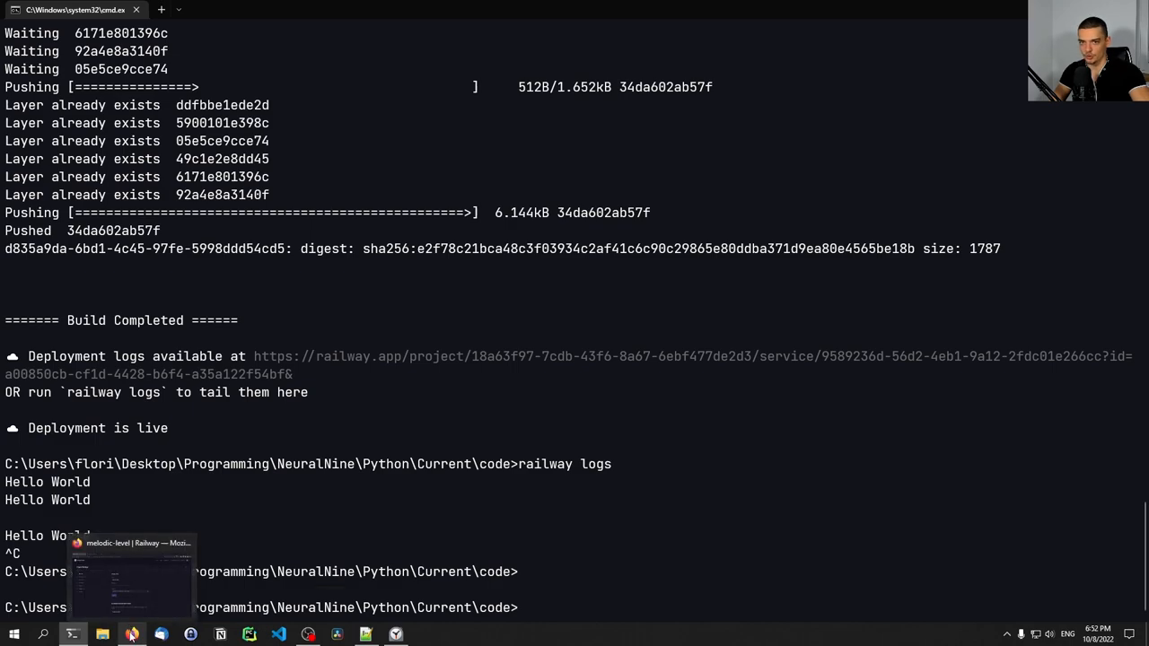
mouse_move(375, 375)
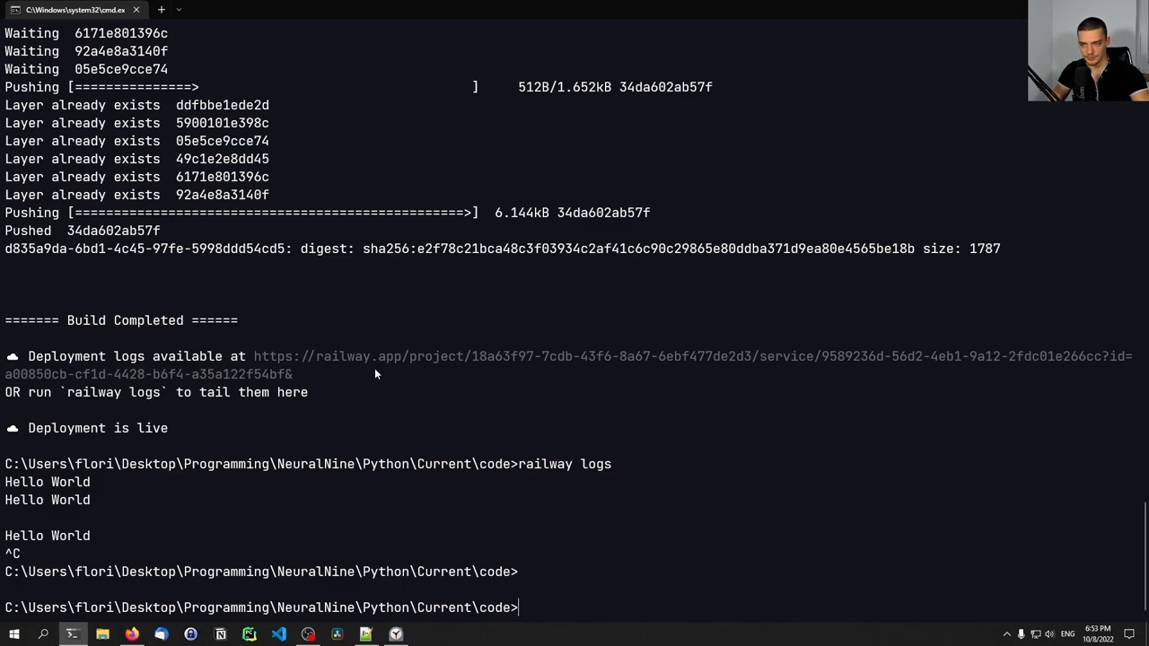
mouse_move(350, 512)
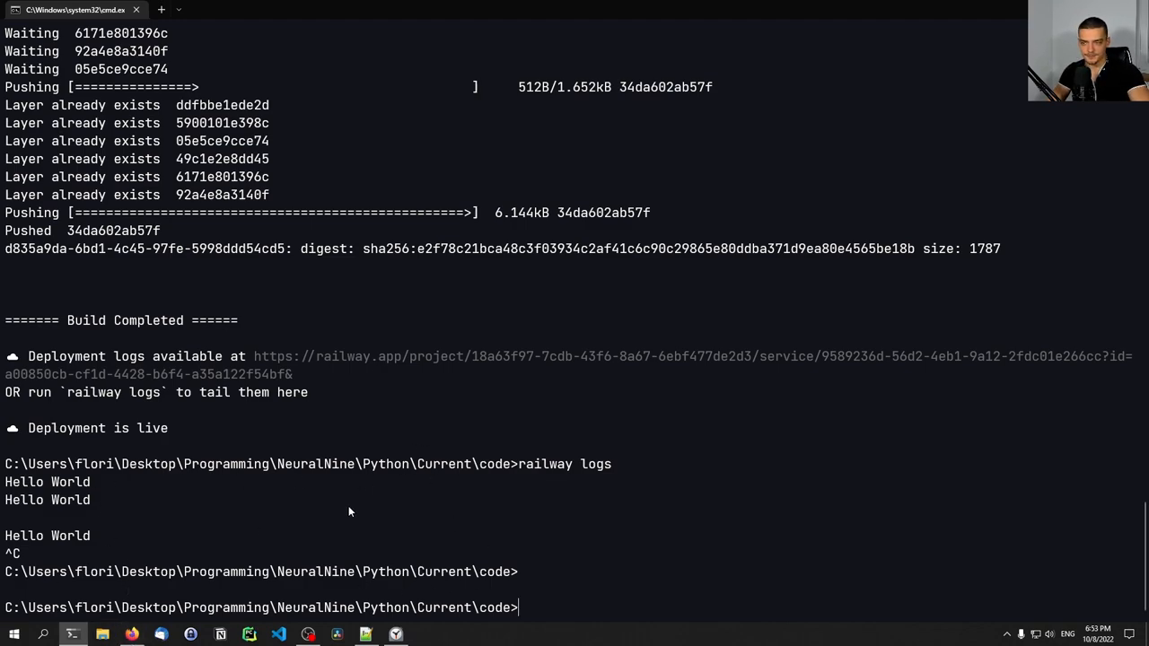
mouse_move(316, 452)
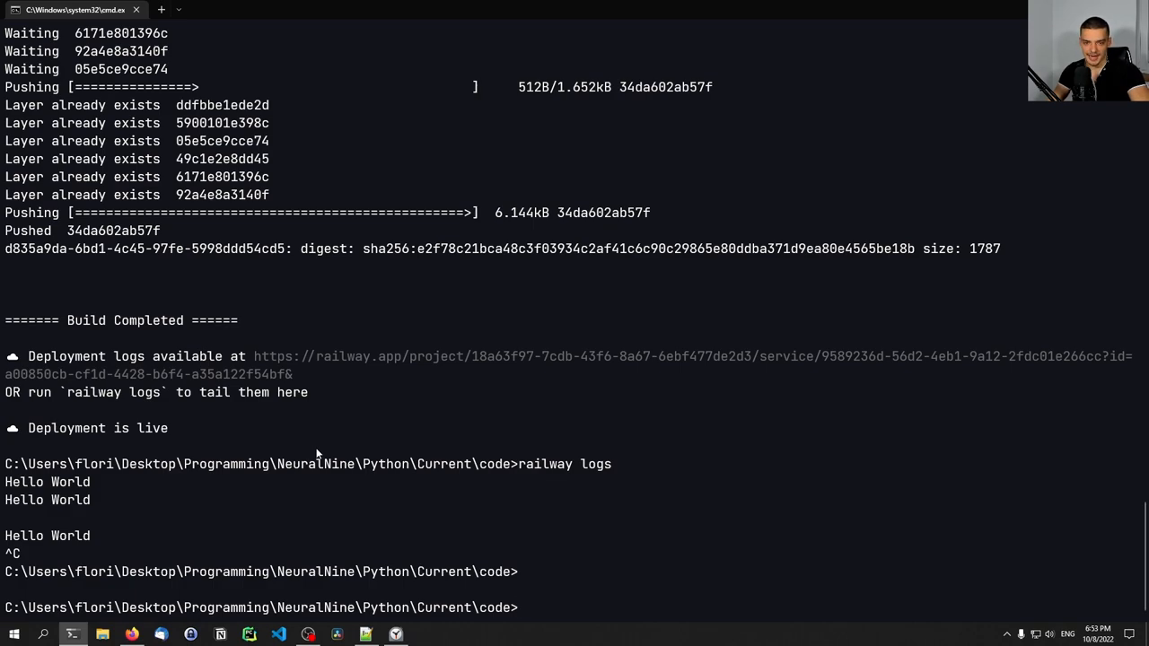
mouse_move(223, 492)
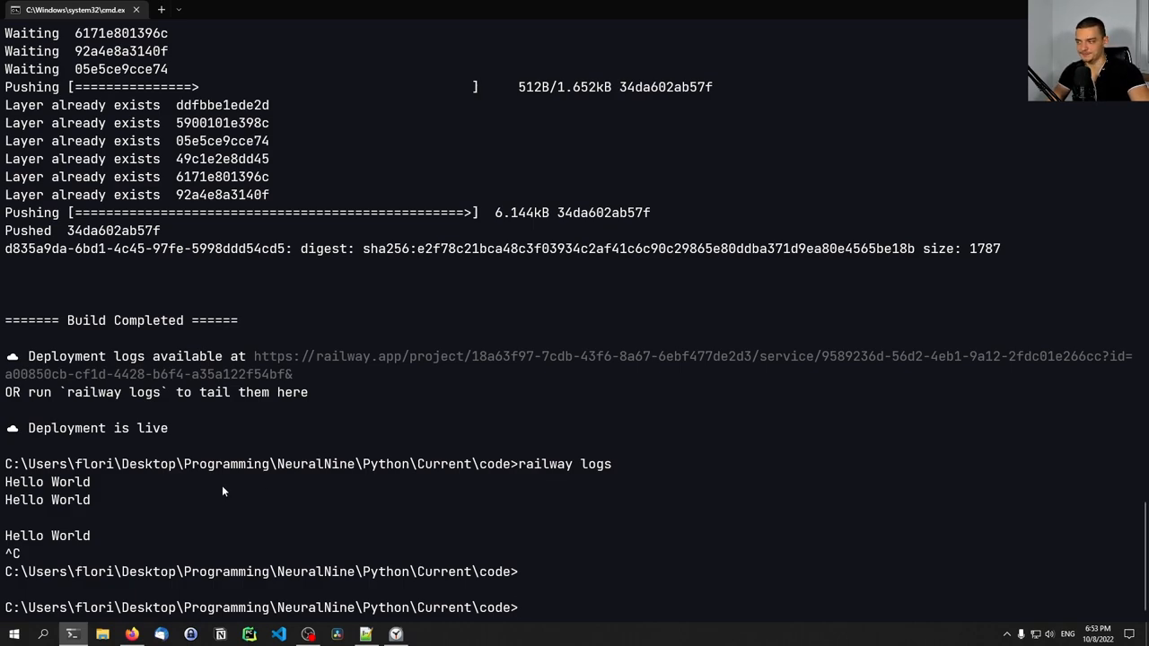
mouse_move(691, 377)
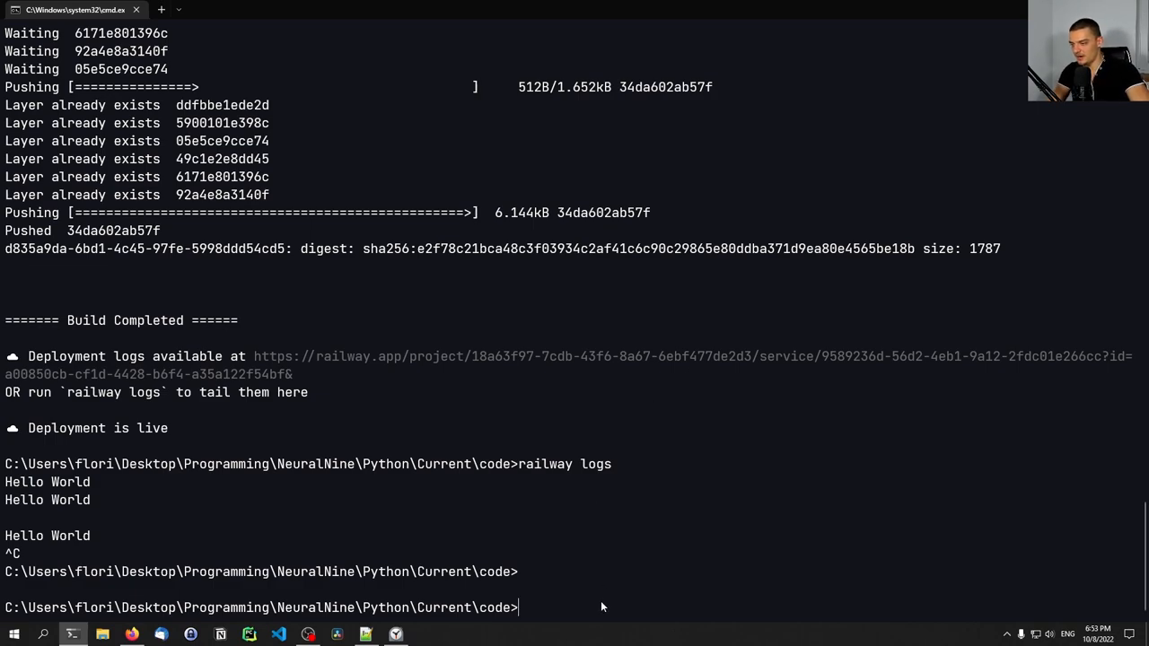
Run railway down confirming with y, then railway unlink, and return to the Railway browser tab
text(railw)
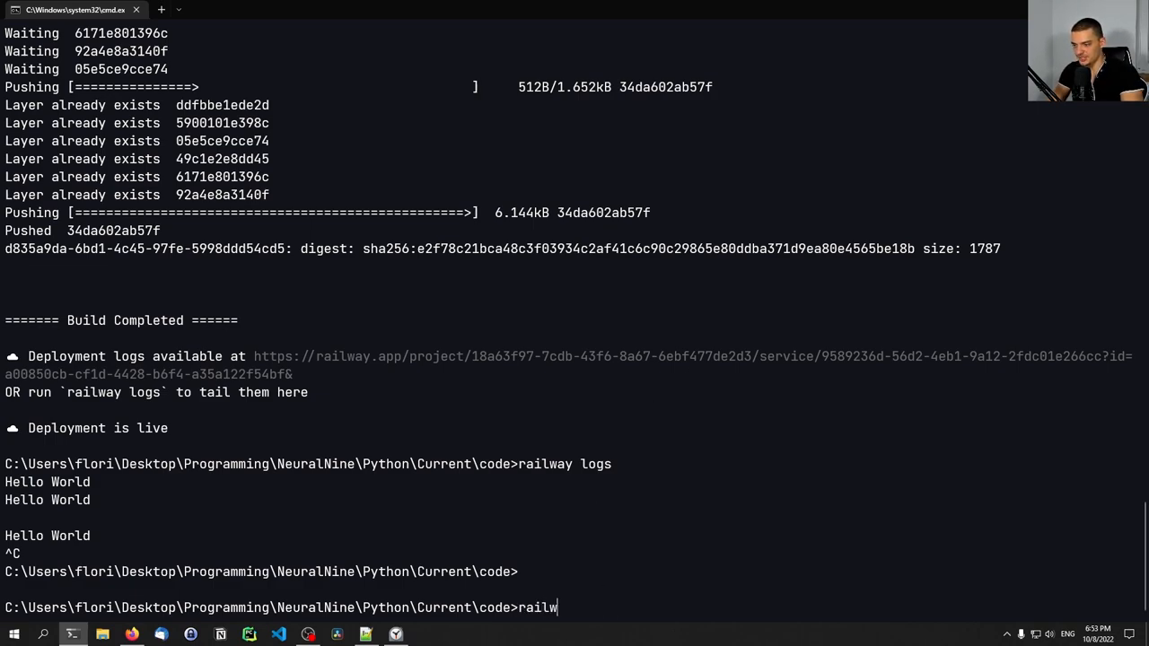
text(ay down)
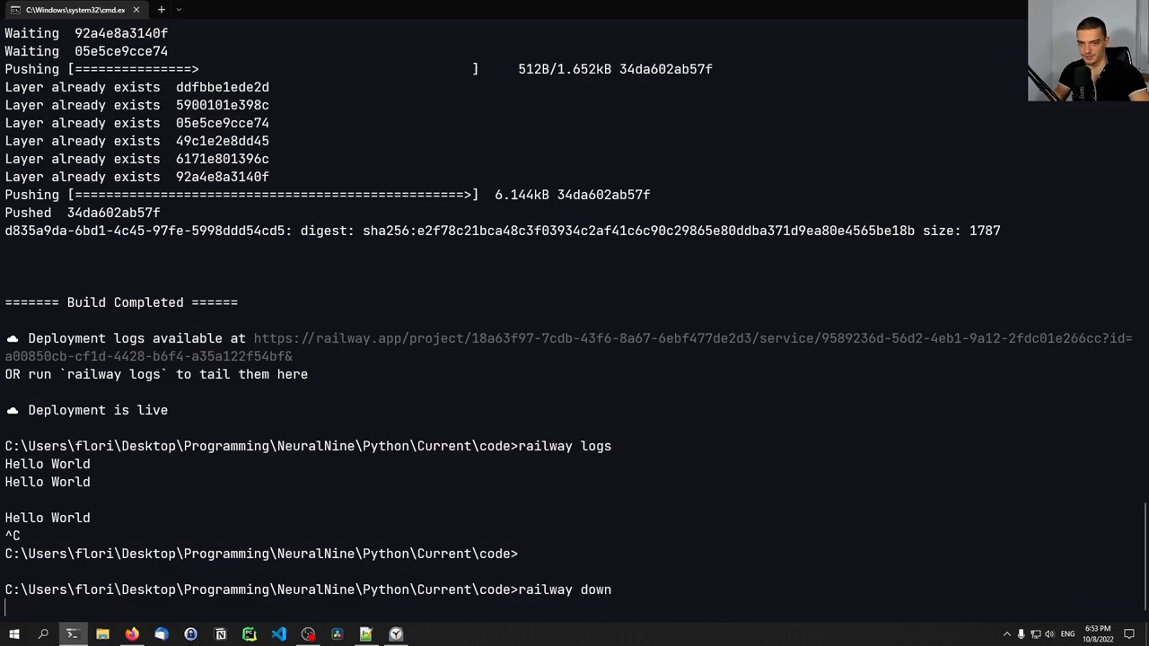
mouse_move(664, 578)
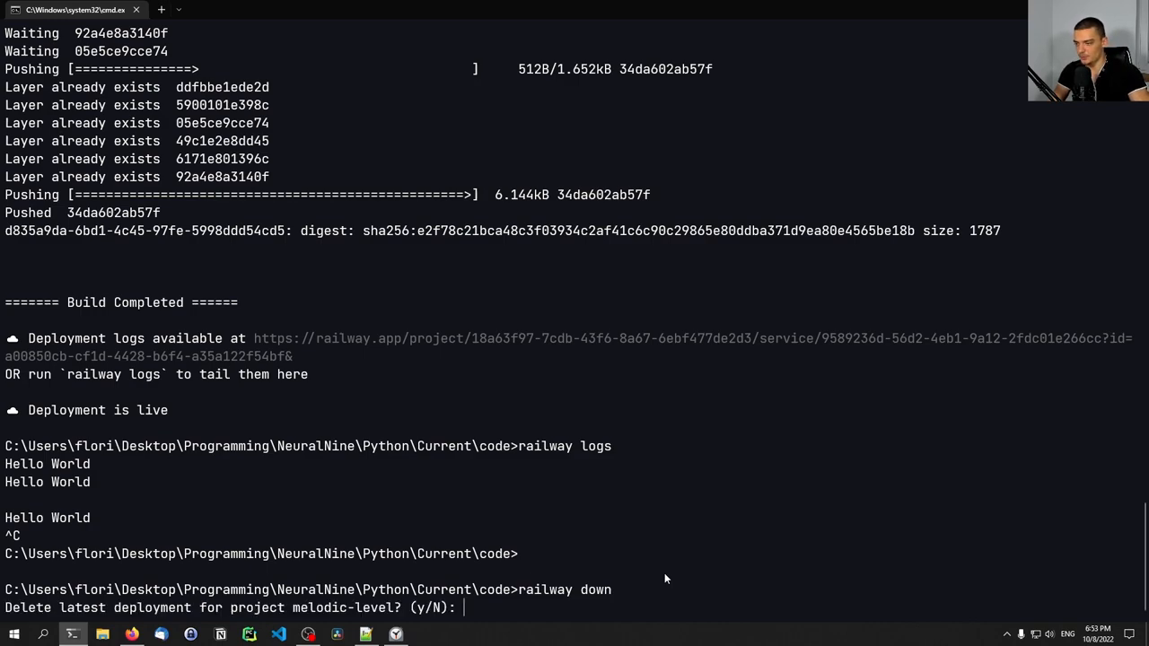
text(y)
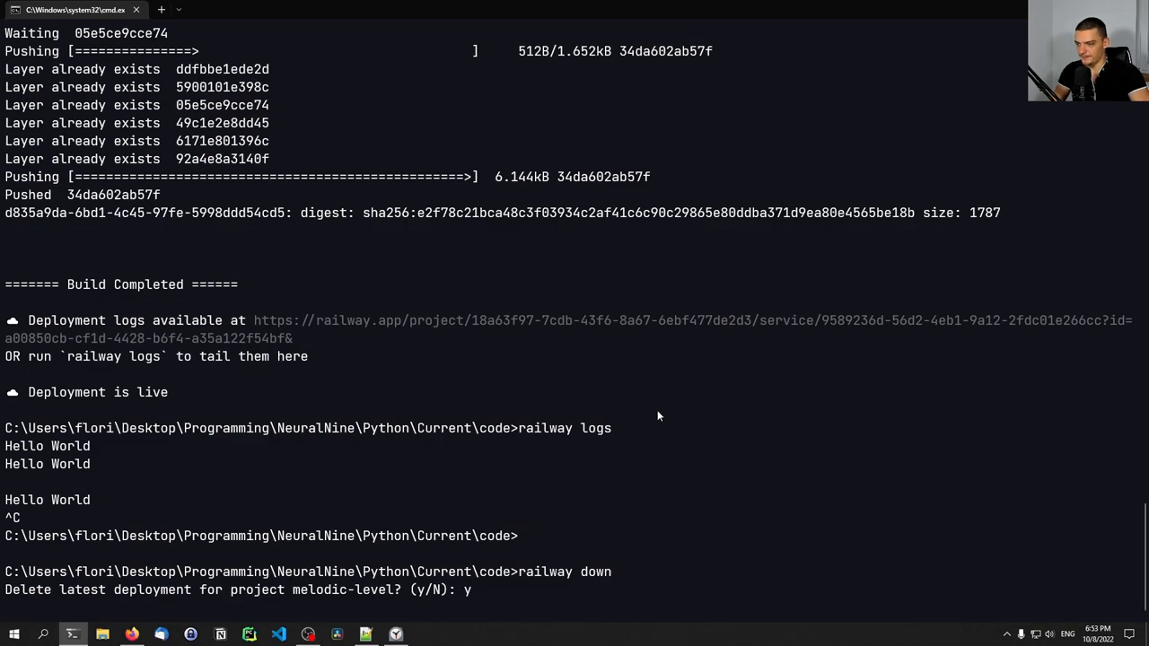
mouse_move(506, 508)
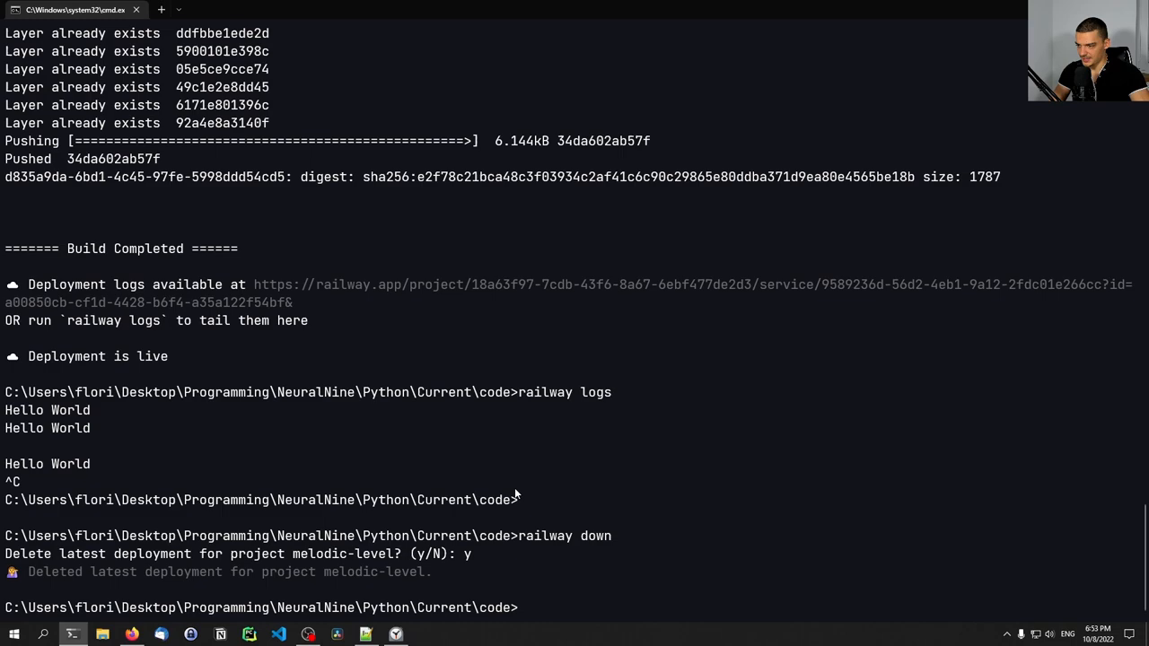
text(railway unlink)
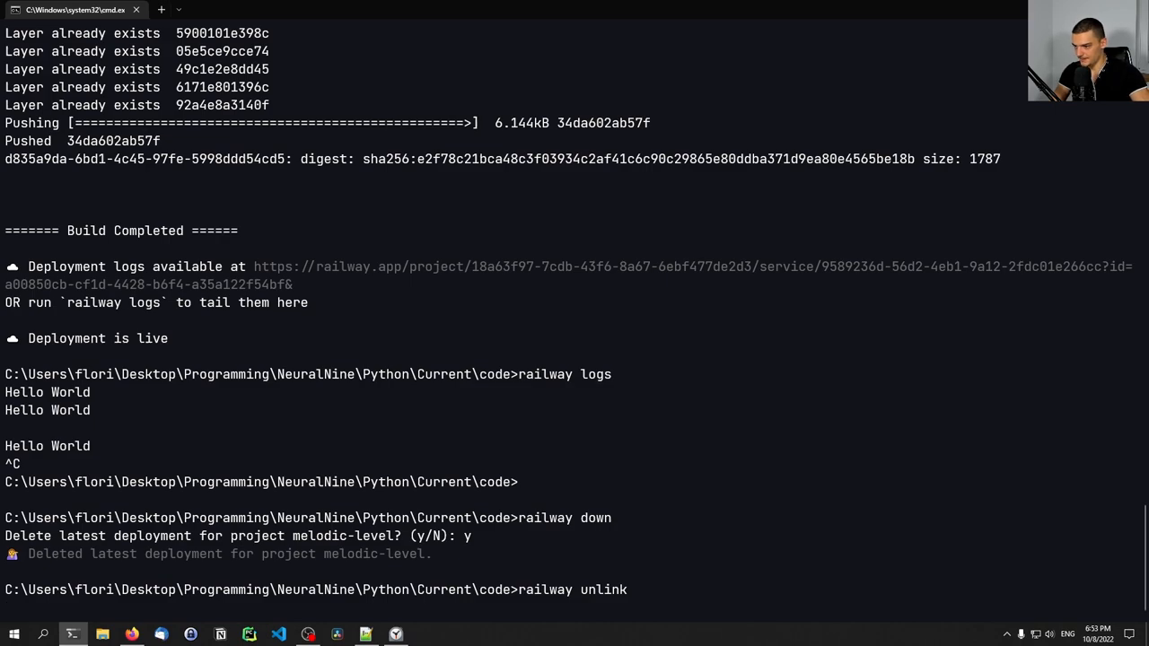
mouse_move(528, 481)
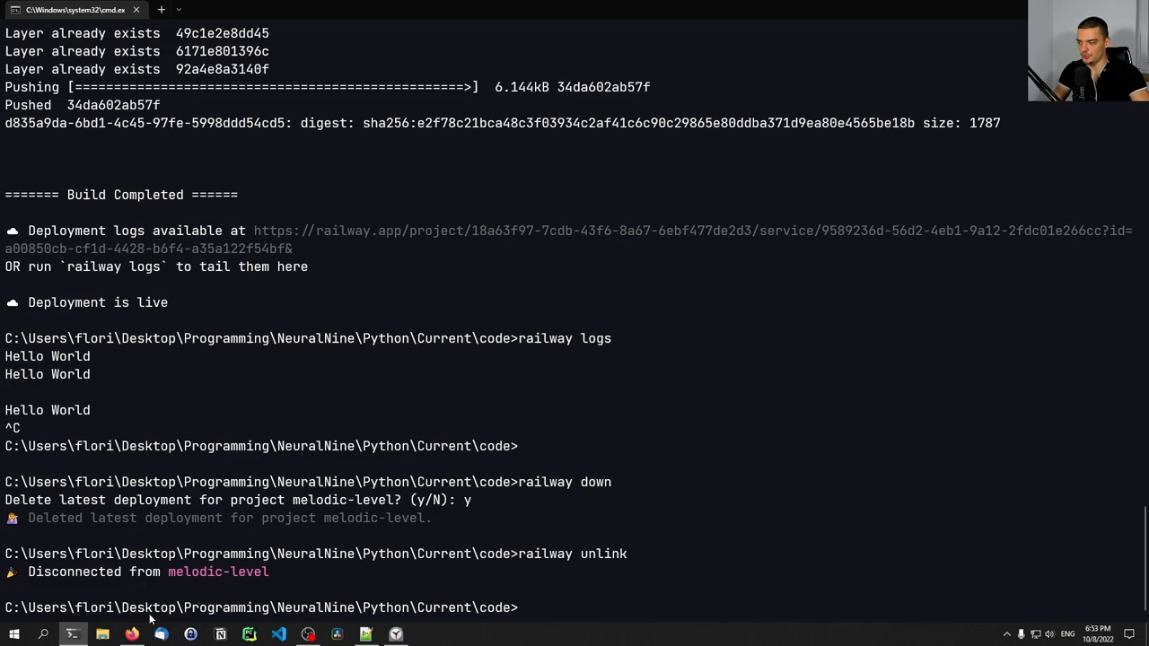
click(133, 636)
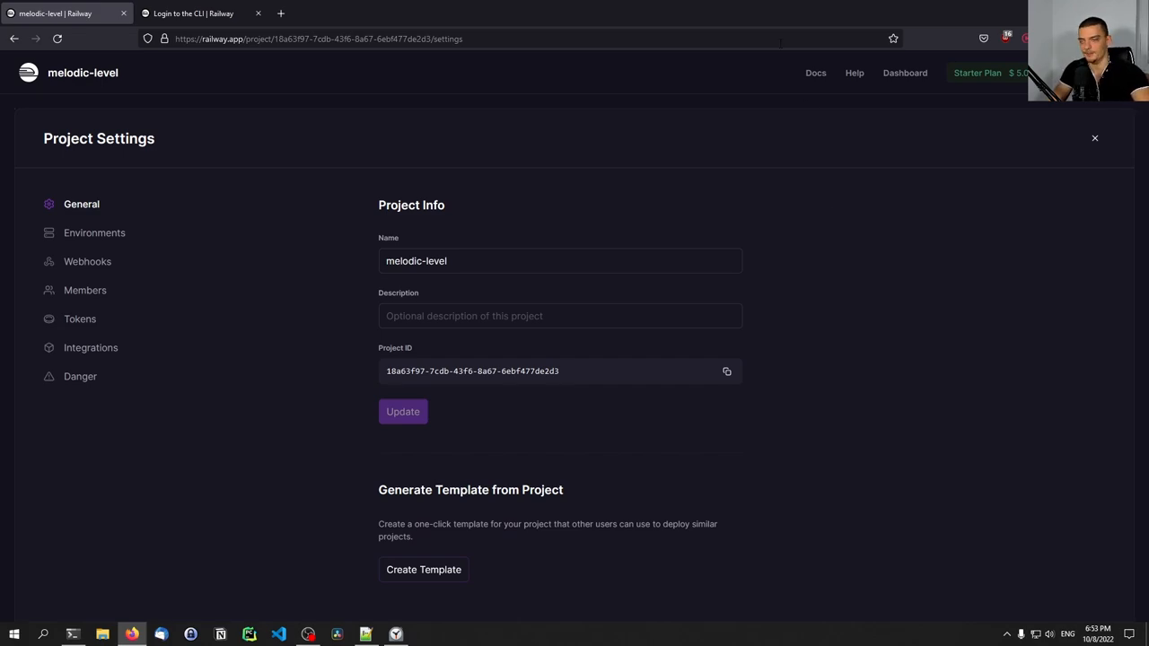
mouse_move(1005, 178)
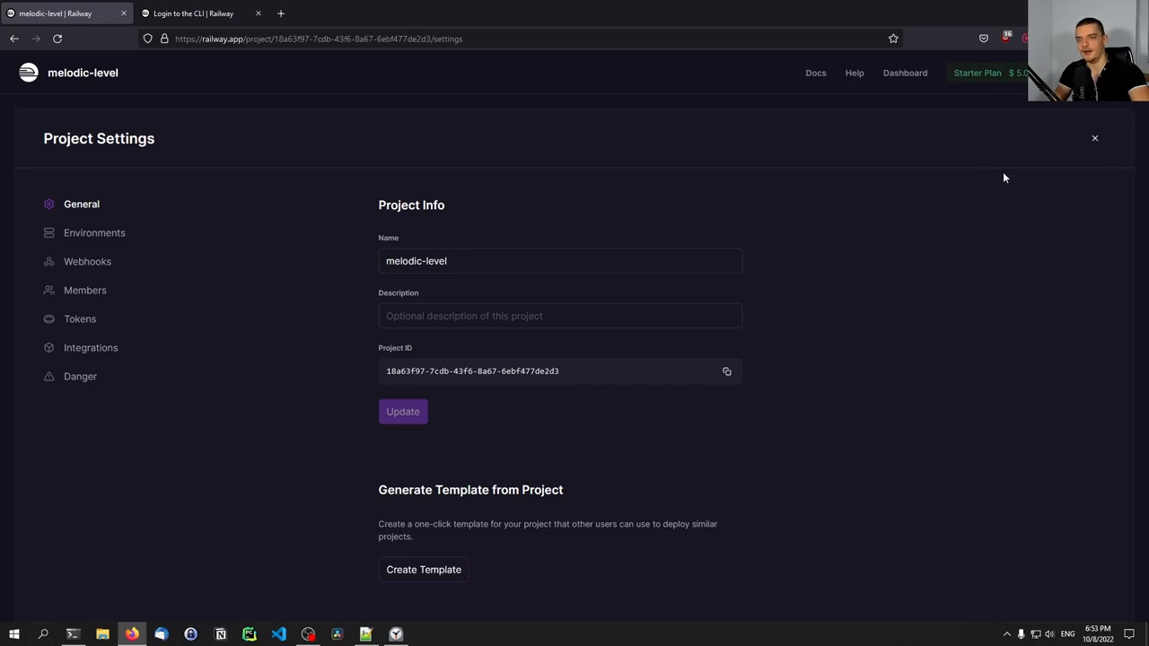
mouse_move(255, 330)
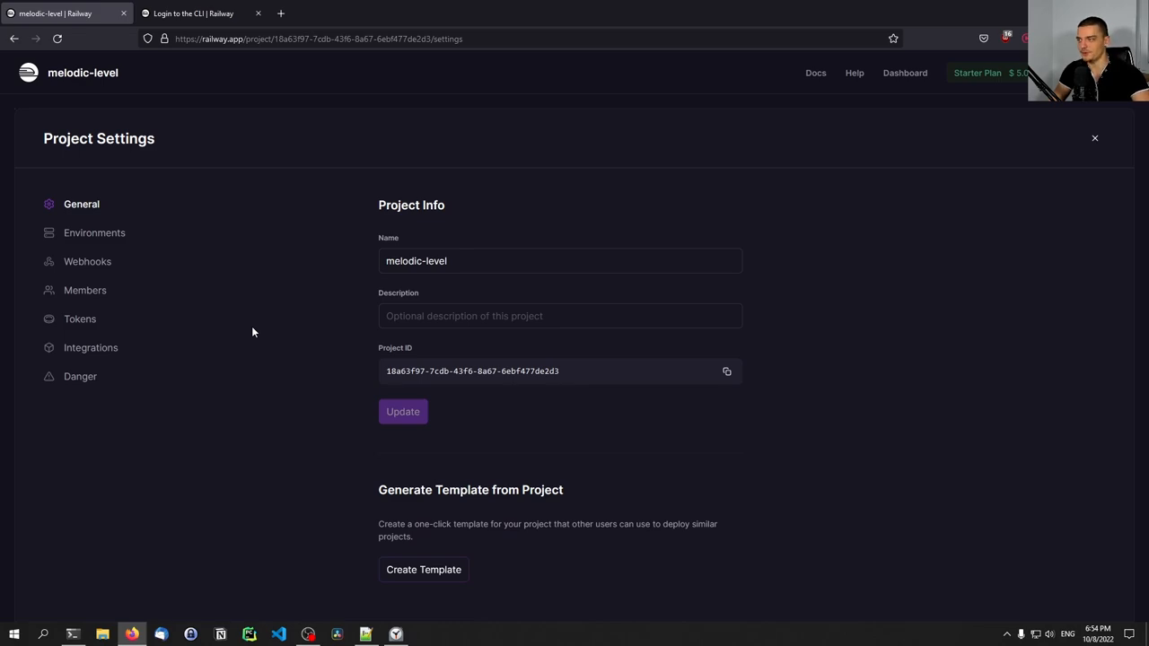
mouse_move(608, 337)
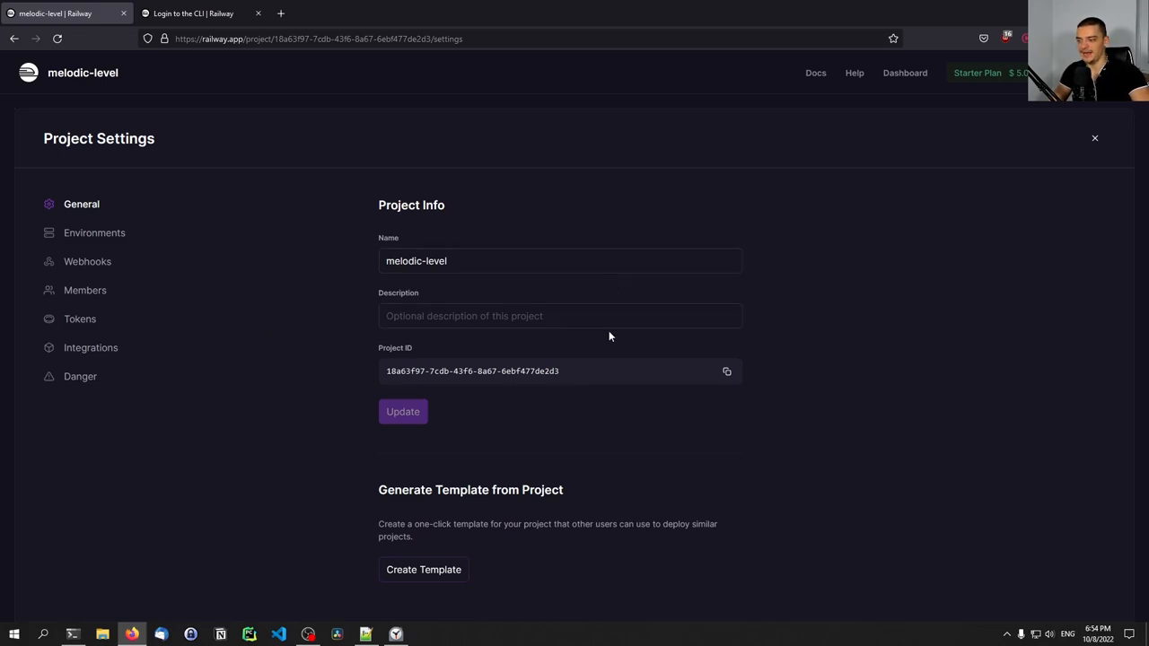
mouse_move(235, 403)
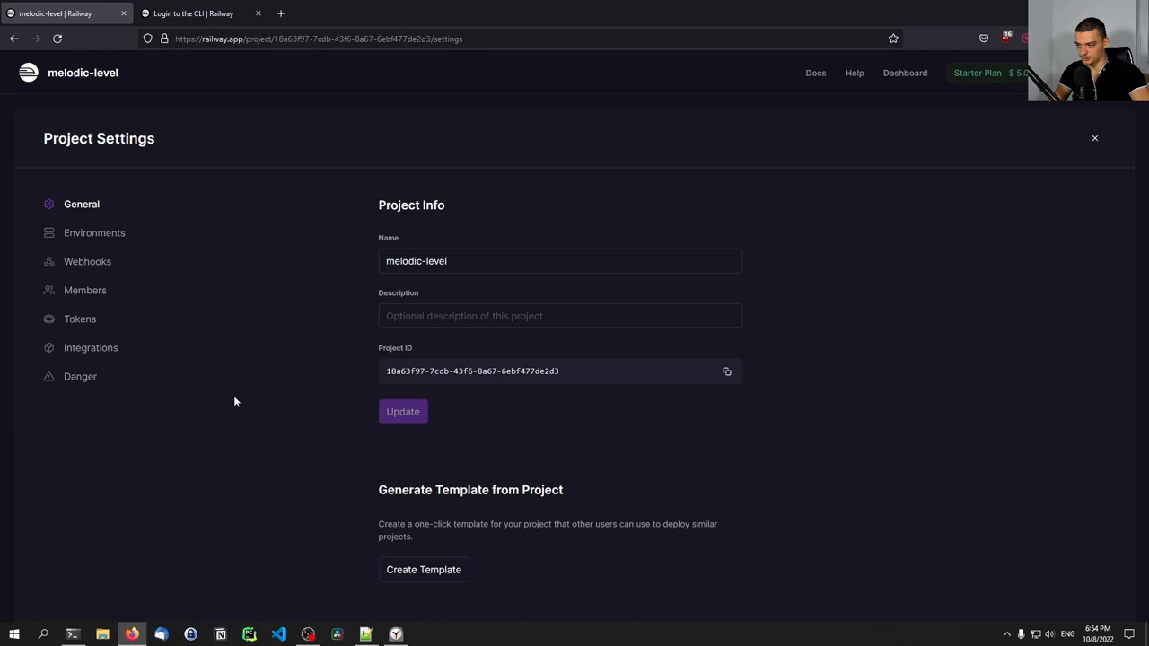
mouse_move(264, 366)
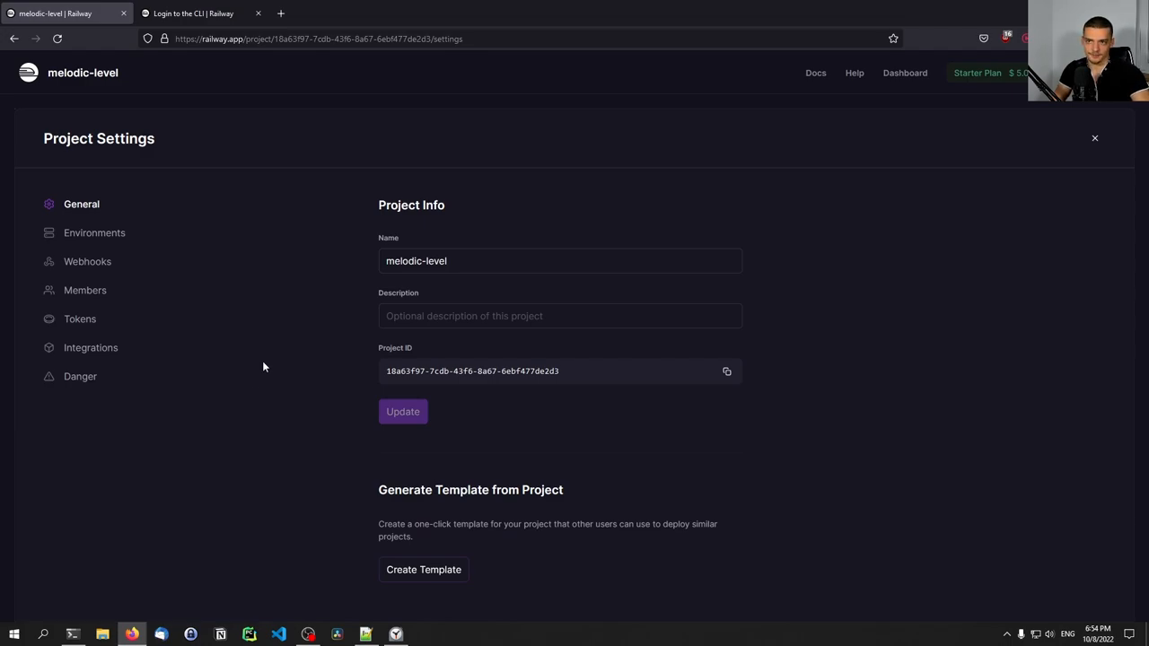